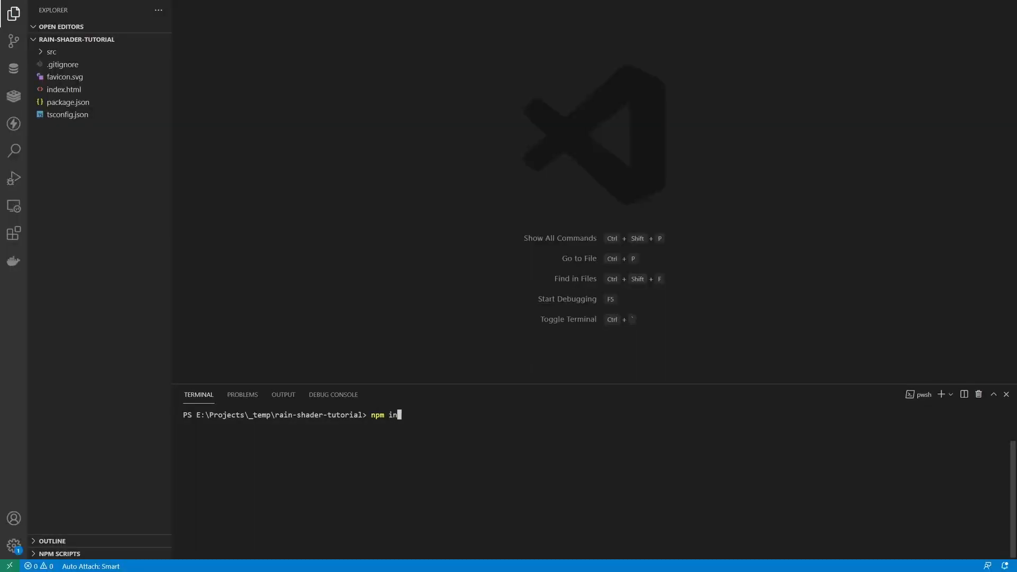
{"action": "type", "text": "stall --save three @types/three"}
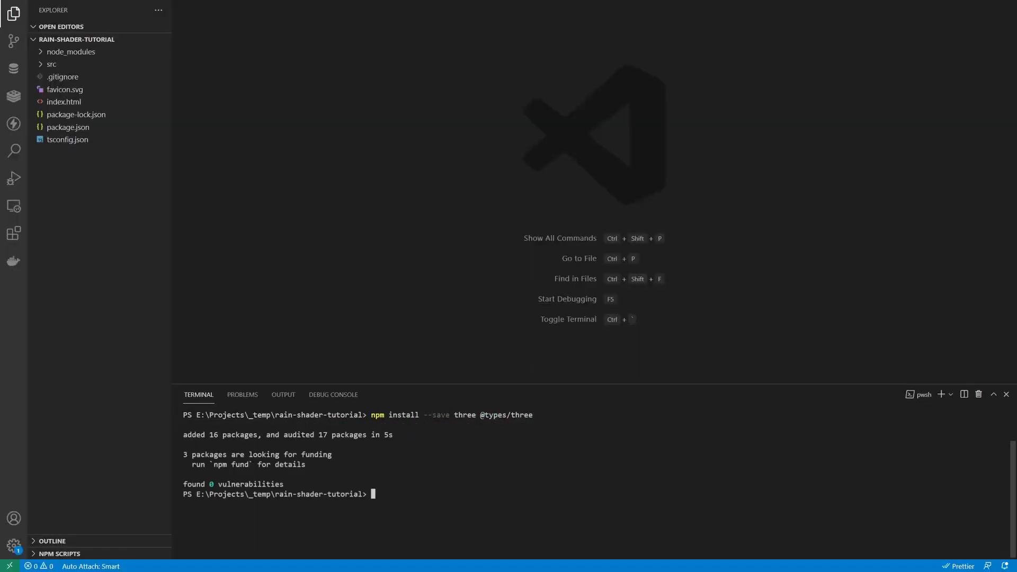
{"action": "type", "text": "npm r"}
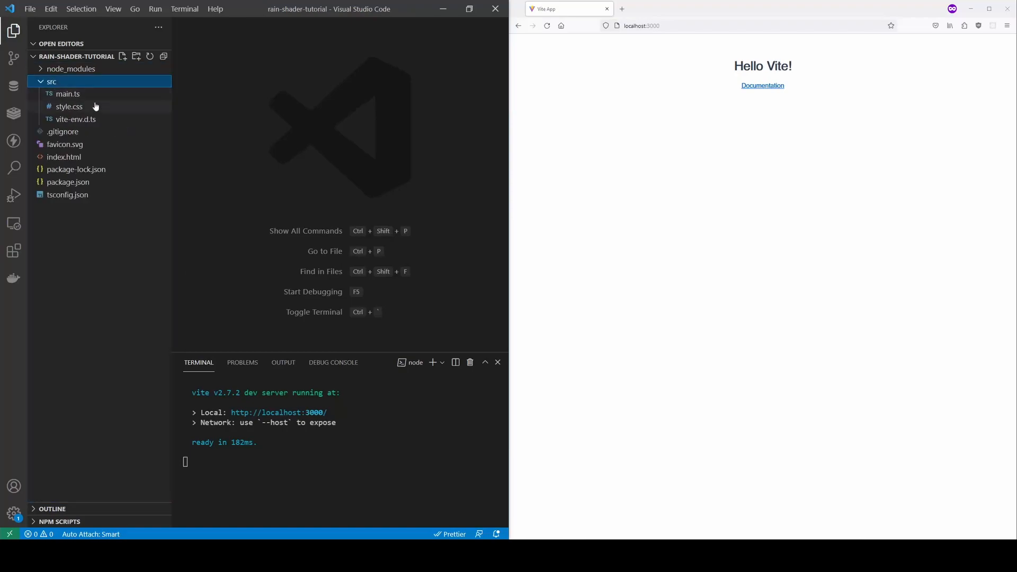
Set up scene, camera, WebGLRenderer and animation loop in main.ts rendering a red PlaneGeometry
{"action": "left_click", "coordinate": [68, 93]}
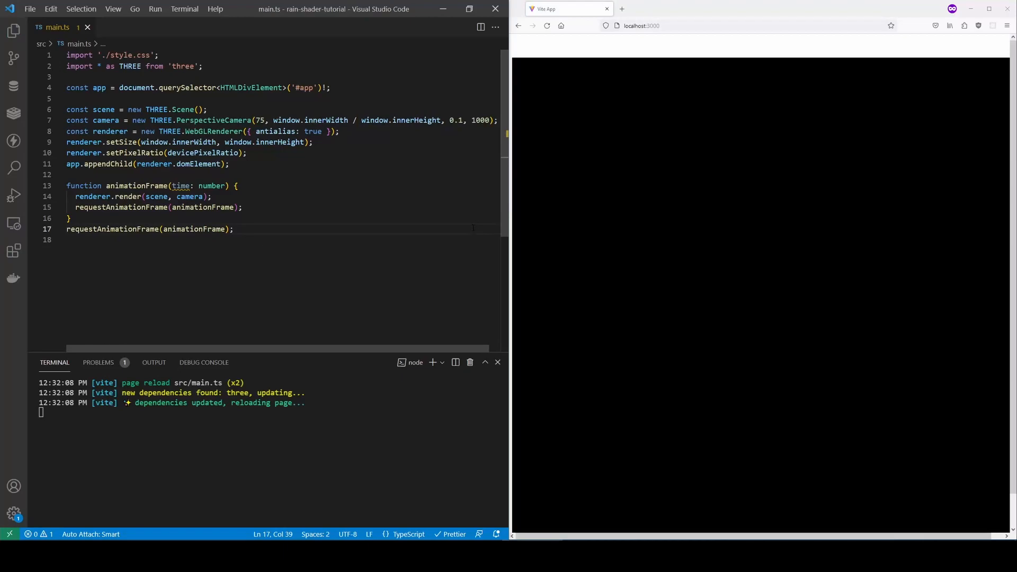
{"action": "left_click", "coordinate": [13, 31]}
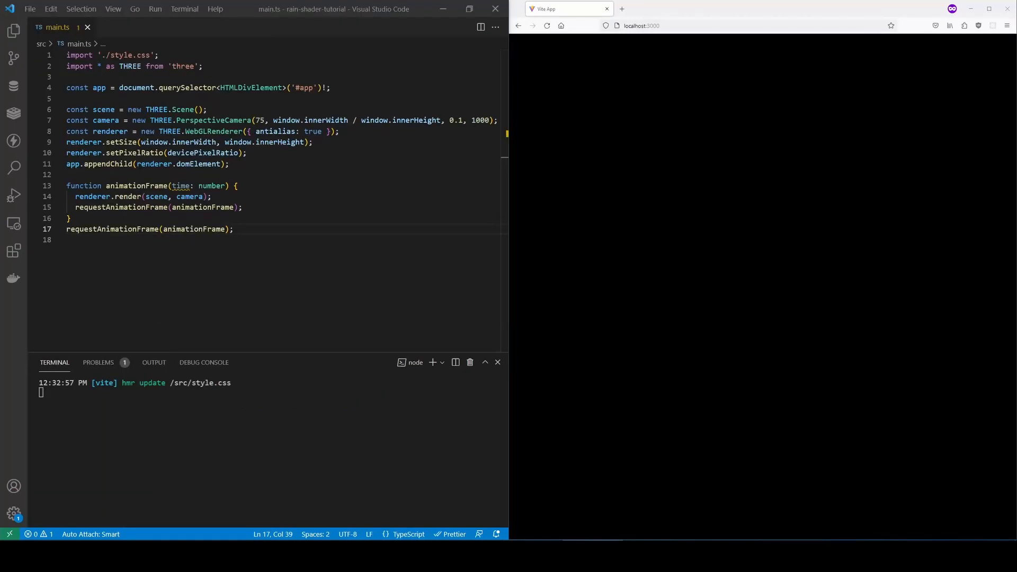
{"action": "key", "text": "enter"}
{"action": "type", "text": "camera.position.z = 7;"}
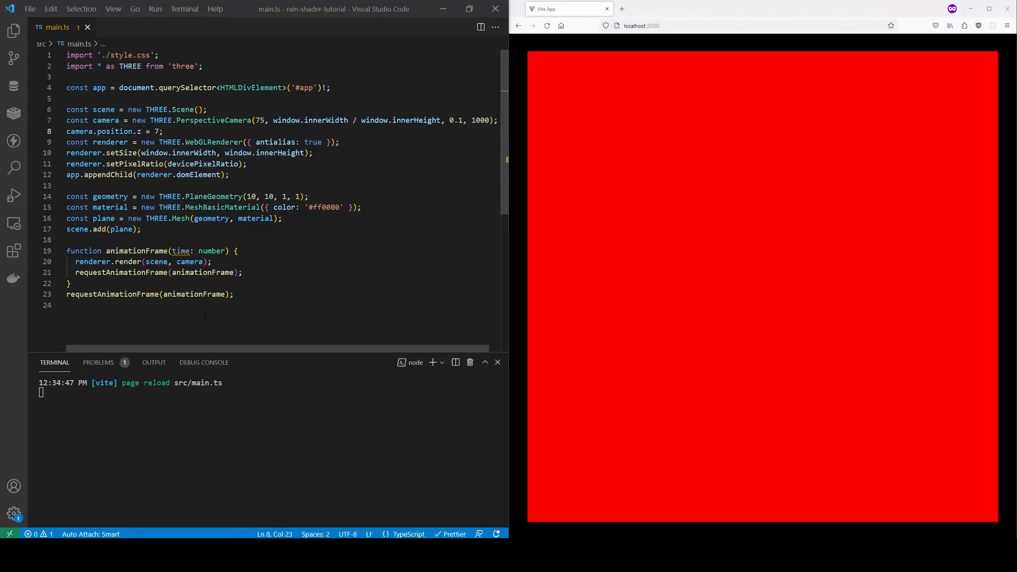
Create rain.vert.glsl passing uv to uvInterpolator and computing gl_Position from projection and model-view matrices
{"action": "left_click", "coordinate": [13, 30]}
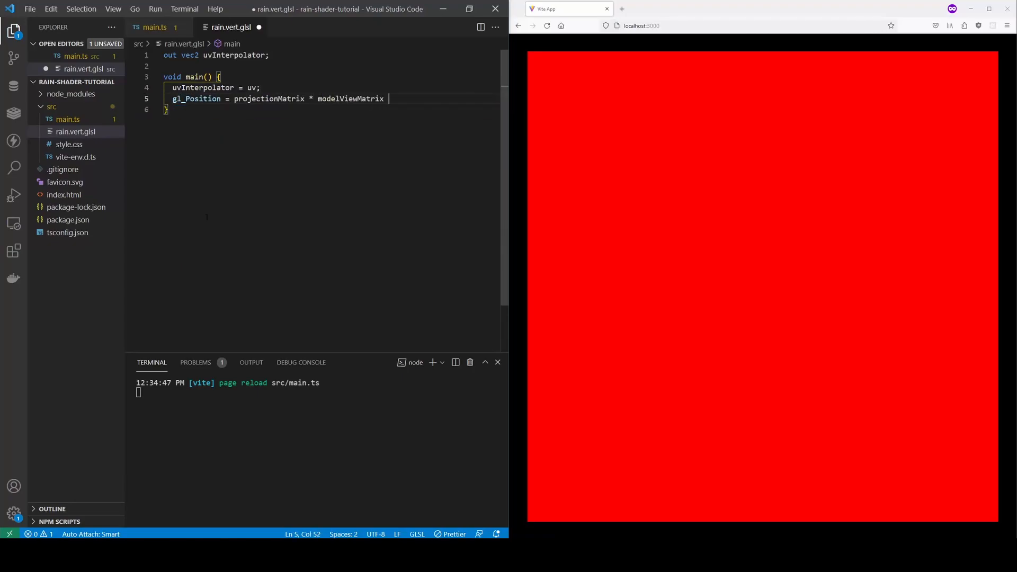
{"action": "type", "text": "* vec4(position, 1.0);"}
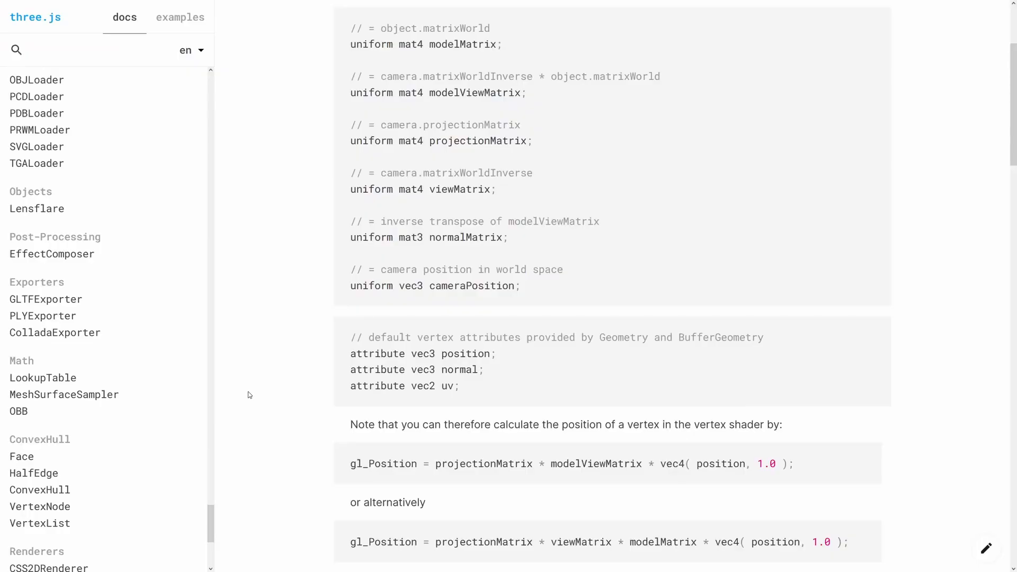
{"action": "mouse_move", "coordinate": [272, 394]}
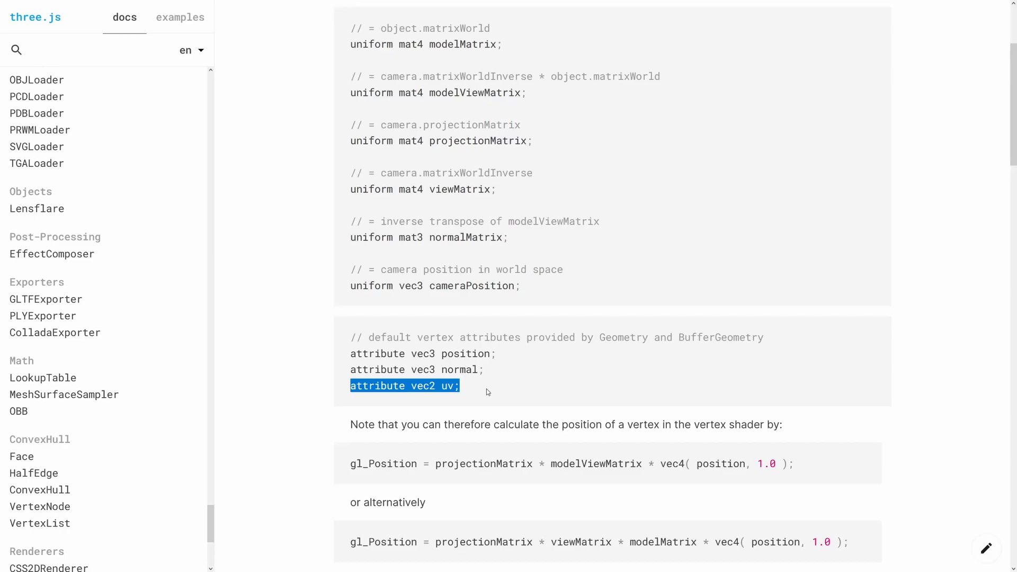
{"action": "left_click", "coordinate": [340, 464]}
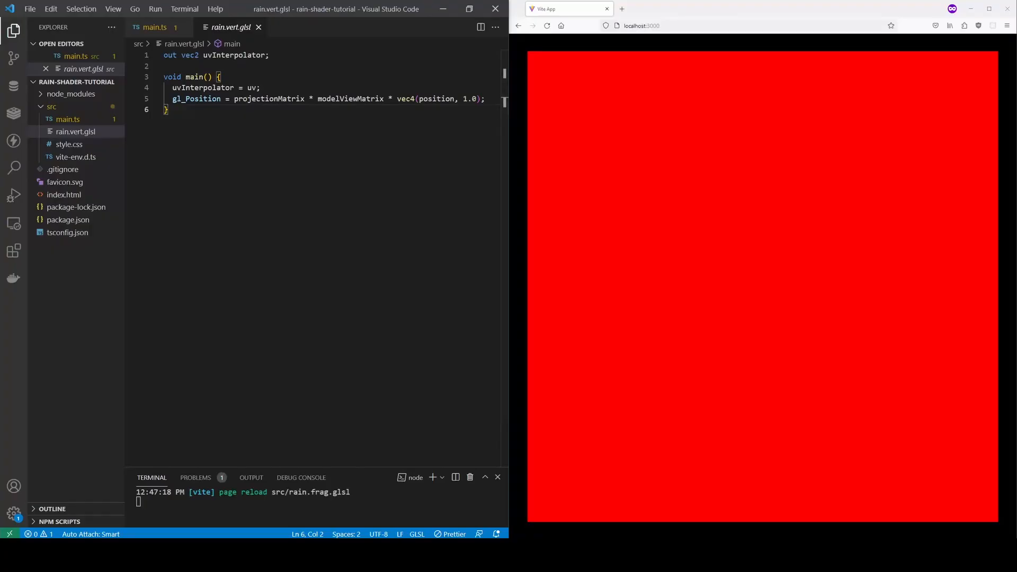
Import rain.vert.glsl and rain.frag.glsl as raw strings and use them in a ShaderMaterial
{"action": "right_click", "coordinate": [75, 131]}
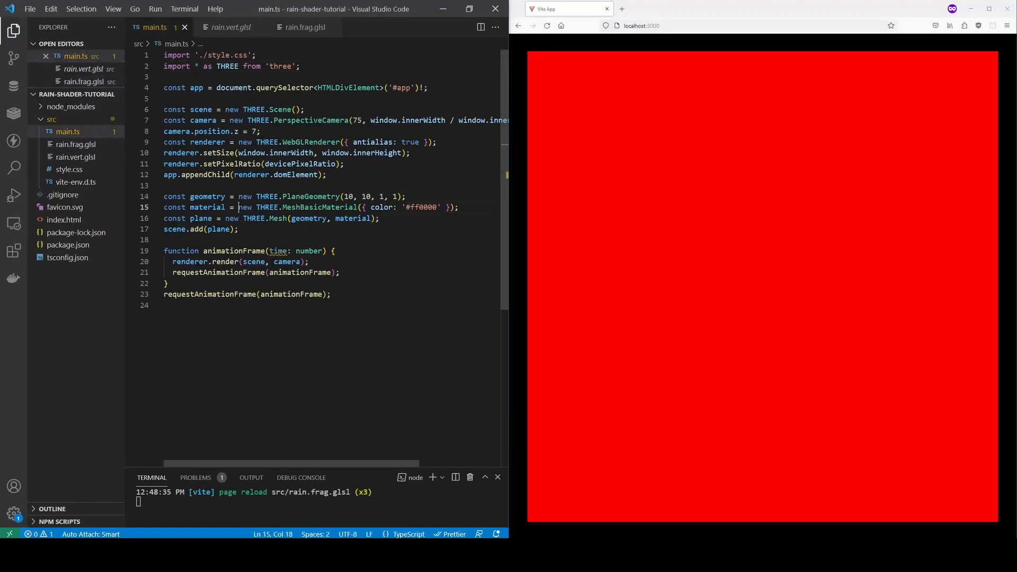
{"action": "type", "text": "import rainVertShader from"}
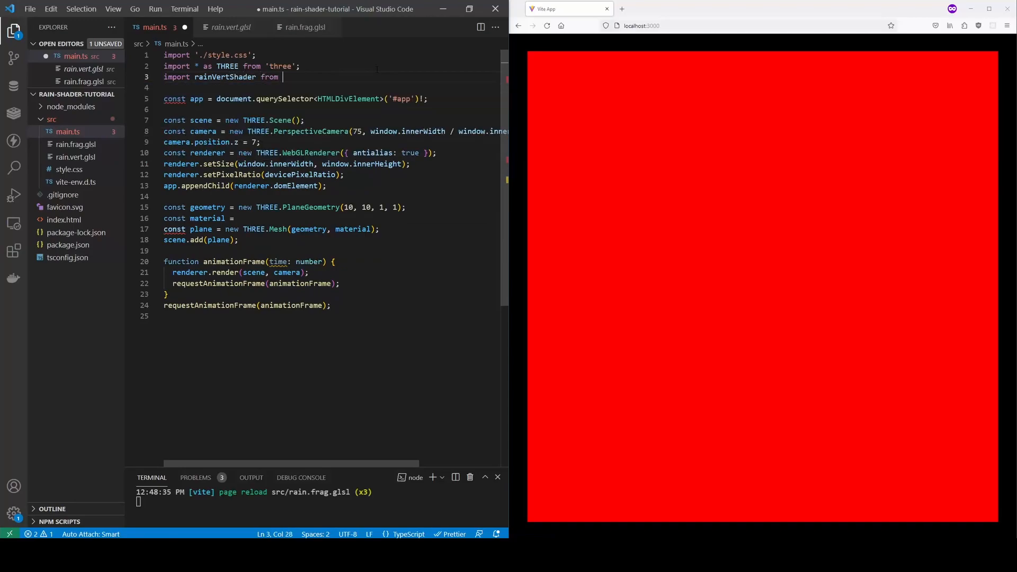
{"action": "type", "text": "'./rain.vert.glsl?raw';"}
{"action": "type", "text": "fragmentShader: rainFragShader,"}
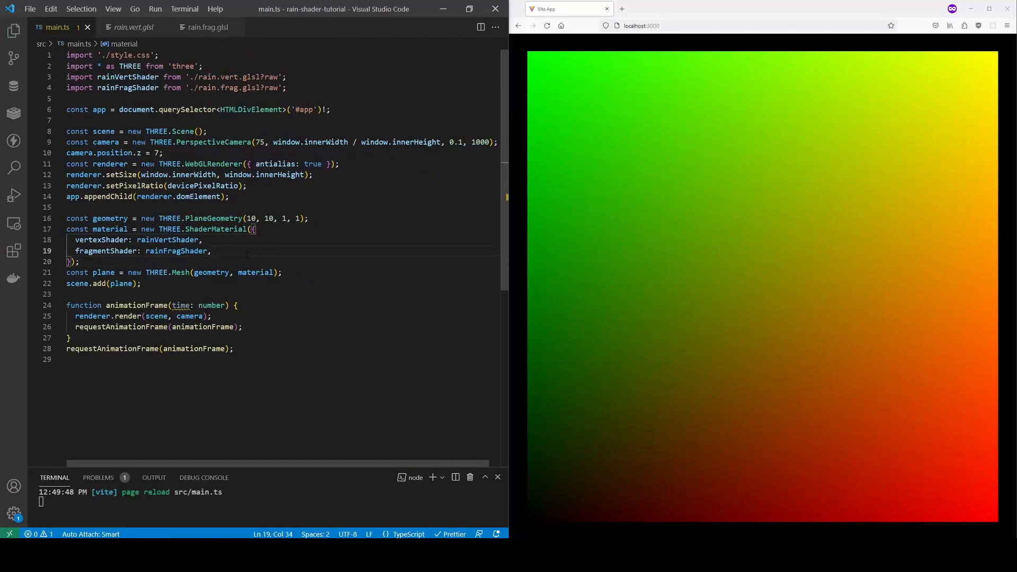
Add a u_time uniform updated each frame and shift uv.x by fract(uv.x + u_time) in rain.frag.glsl
{"action": "type", "text": "uniforms: {"}
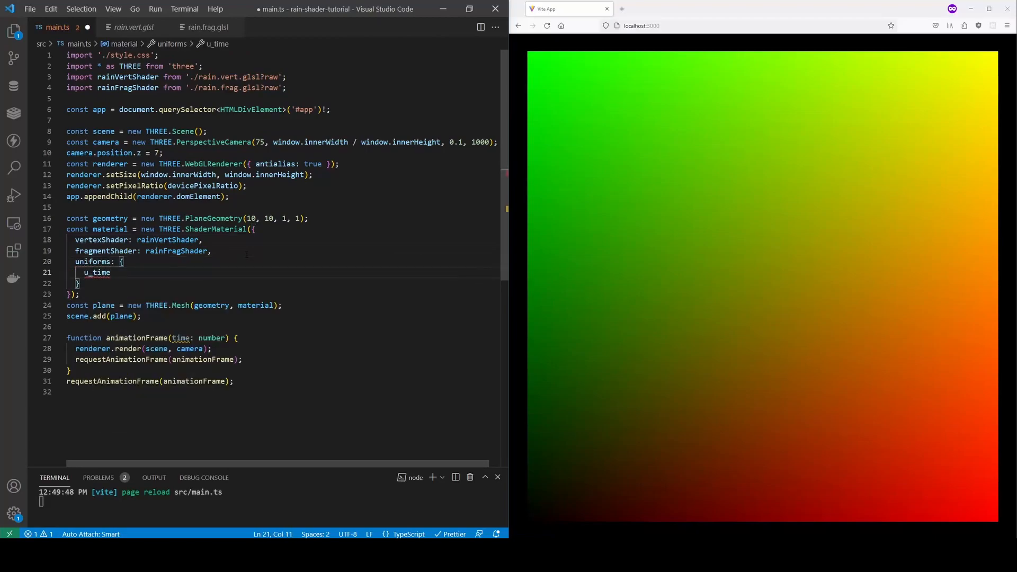
{"action": "type", "text": "pl"}
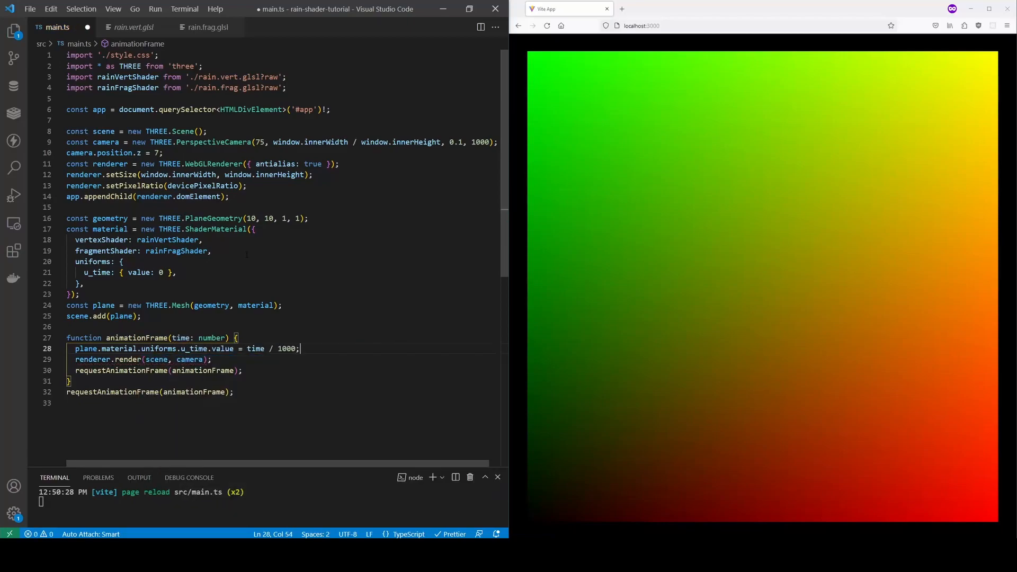
{"action": "left_click", "coordinate": [208, 26]}
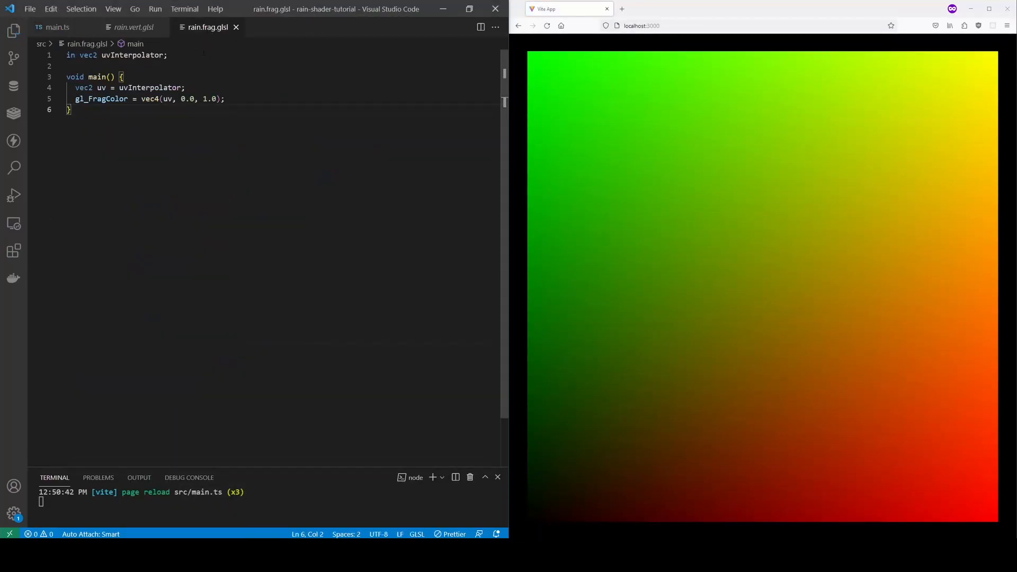
{"action": "type", "text": "uniform float u_time;"}
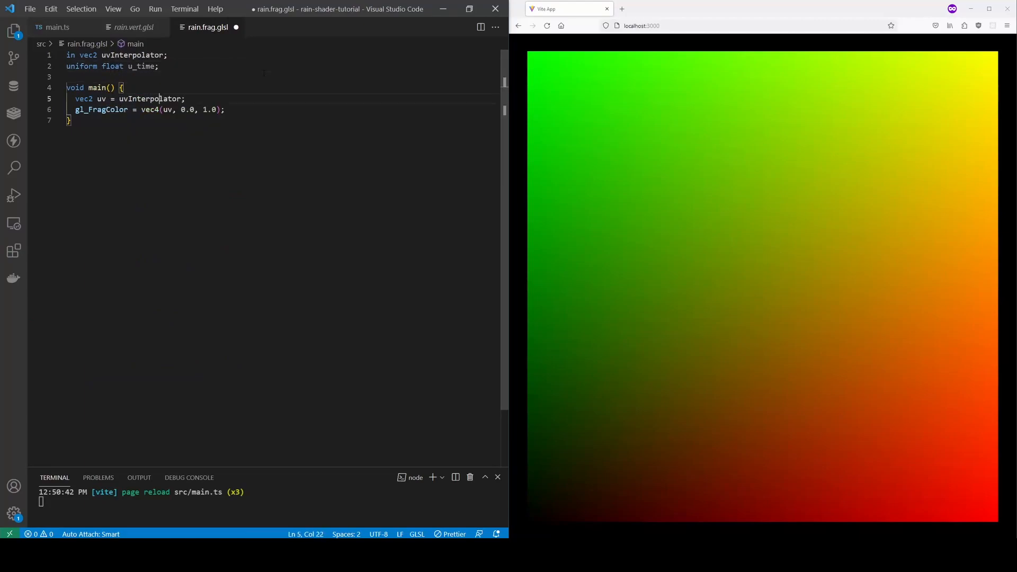
{"action": "type", "text": "uv.x = fract(uv.x + u_time);"}
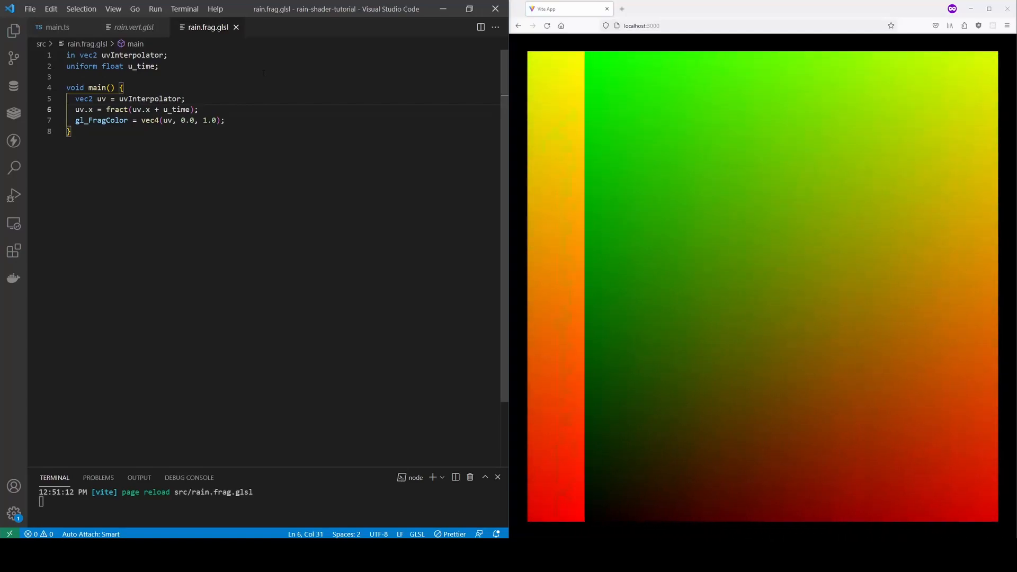
Load background.jpg into a u_texture uniform and sample it with texture2D in rain.frag.glsl
{"action": "left_click", "coordinate": [14, 31]}
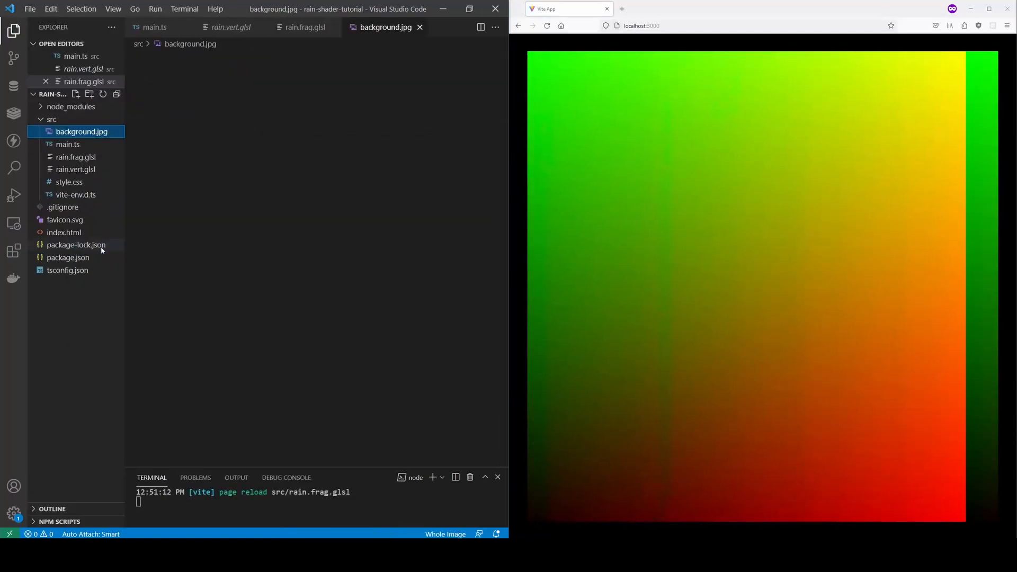
{"action": "left_click", "coordinate": [81, 131]}
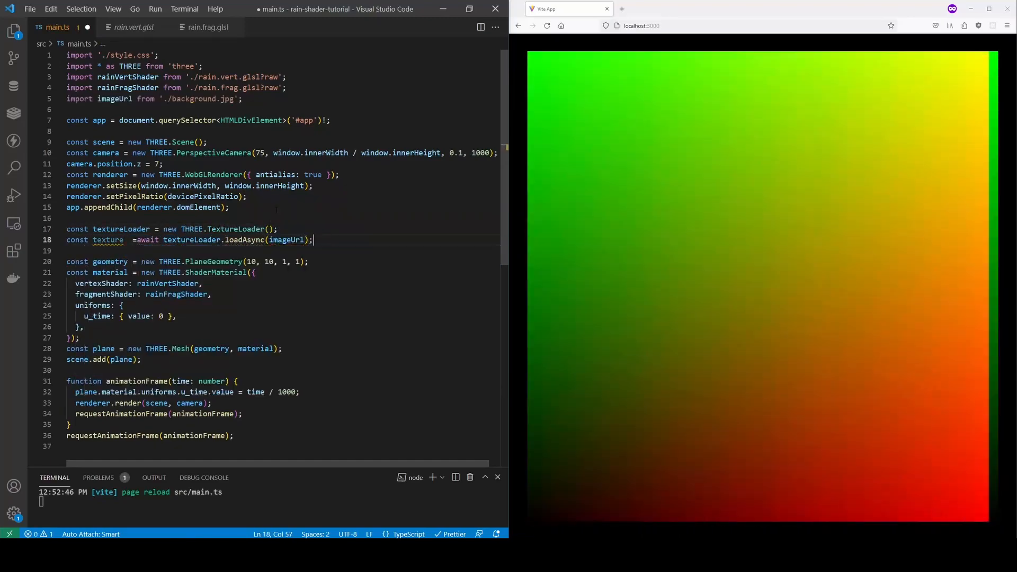
{"action": "type", "text": "u_texture: { value:  }"}
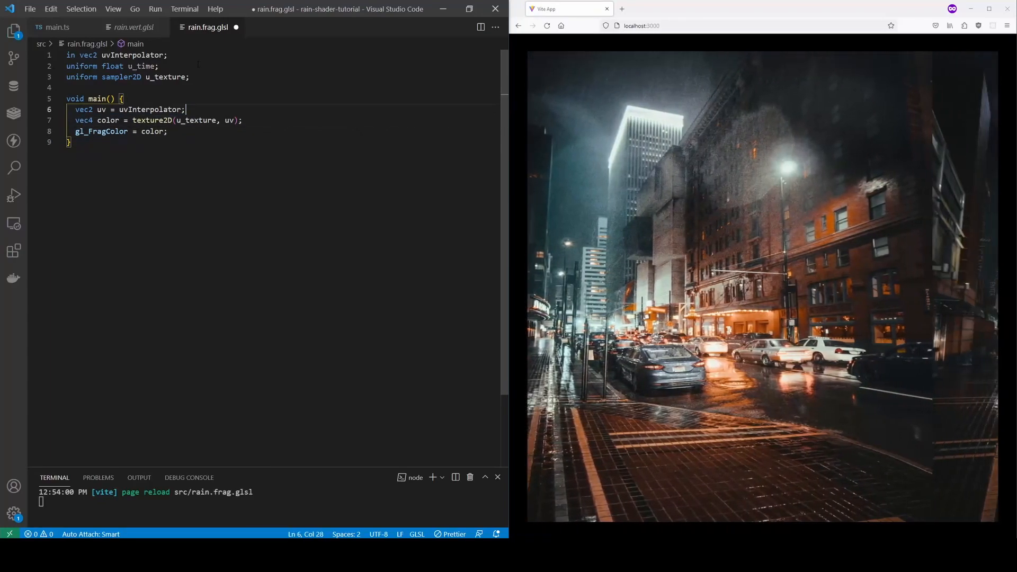
{"action": "key", "text": "ctrl+s"}
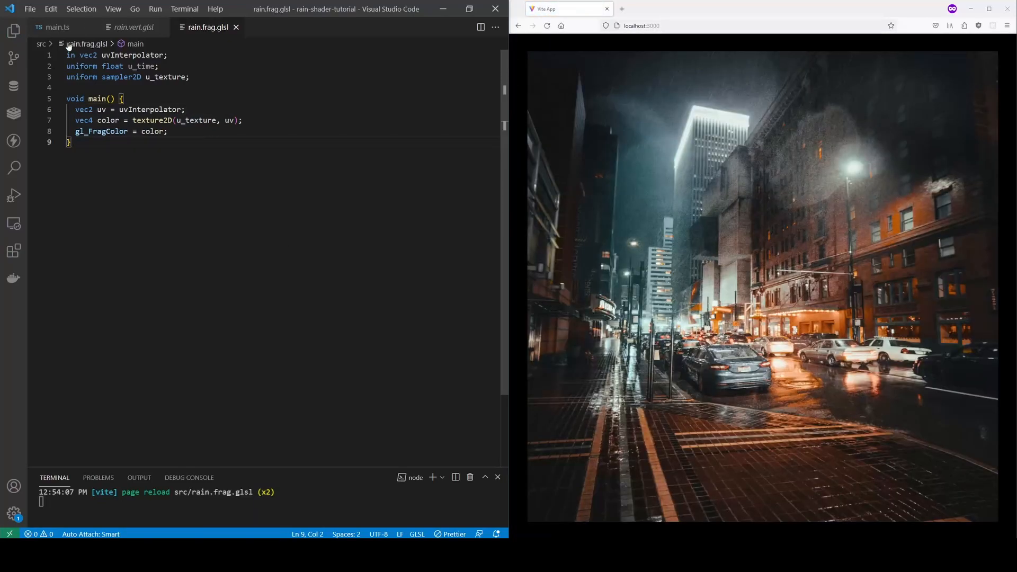
Compute aspectRatio, planeHeight and planeWidth from the texture and pass them to PlaneGeometry
{"action": "left_click", "coordinate": [55, 28]}
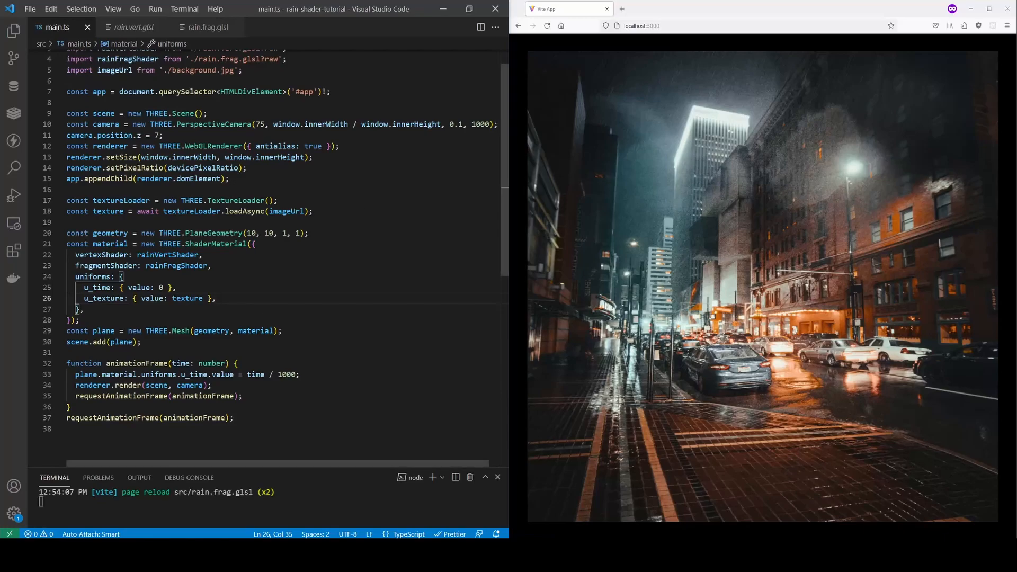
{"action": "type", "text": "const aspectRatio = texture.image.height / texture.image.width;"}
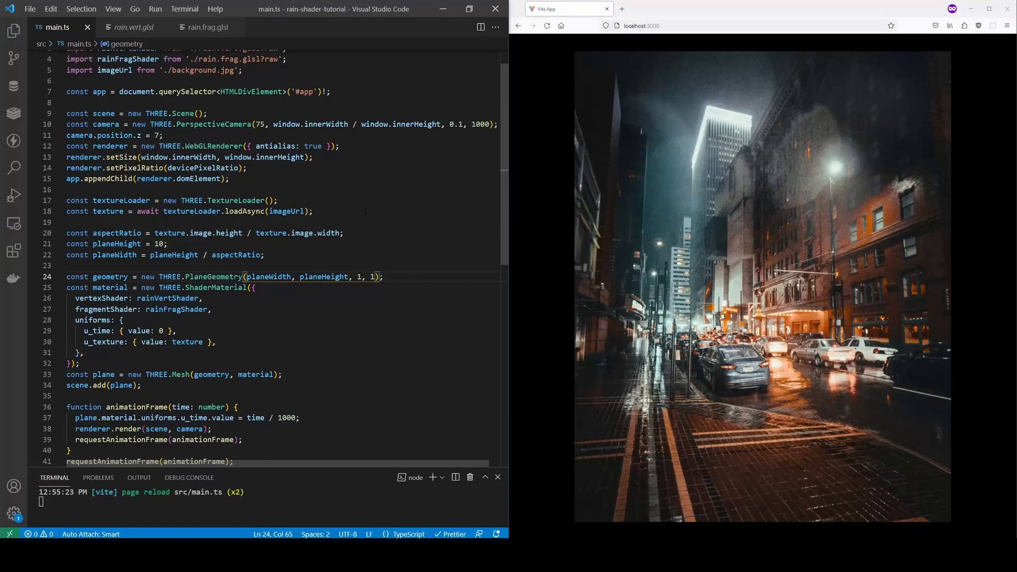
{"action": "left_click", "coordinate": [83, 352]}
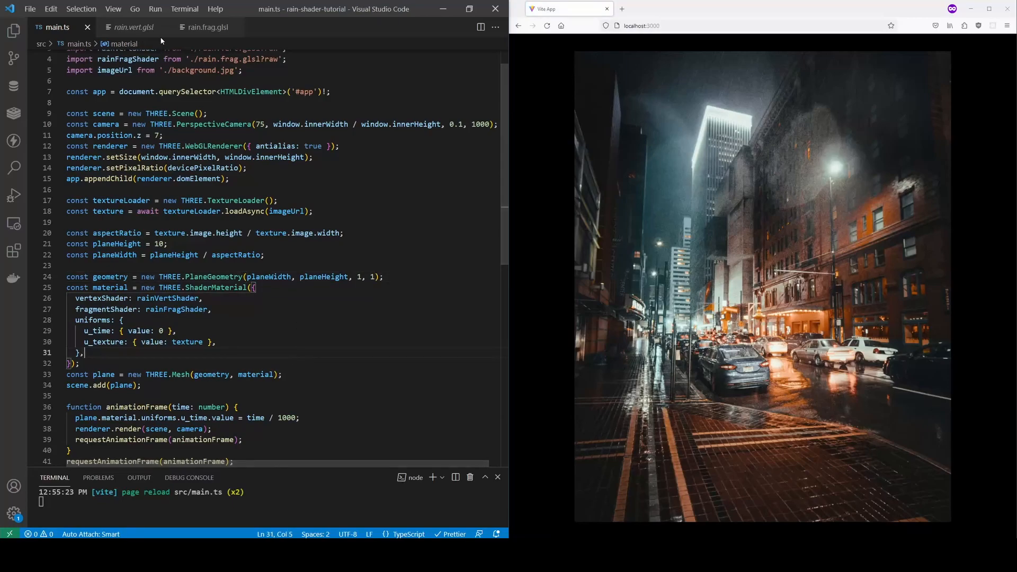
{"action": "left_click", "coordinate": [206, 27]}
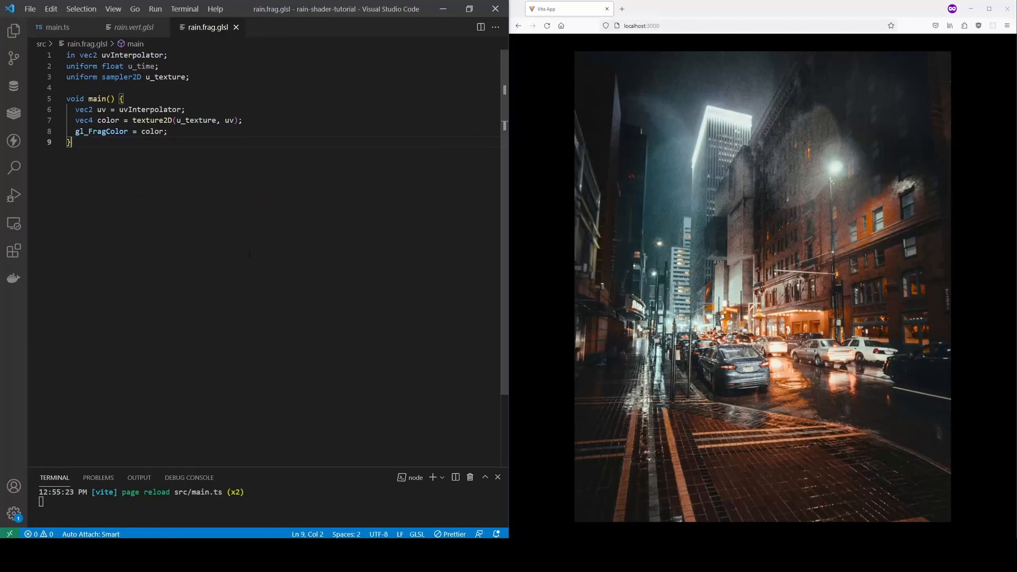
Write the Random11 hash function using fract(sin(inputValue * 345.456) * seed) above main()
{"action": "left_click", "coordinate": [190, 76]}
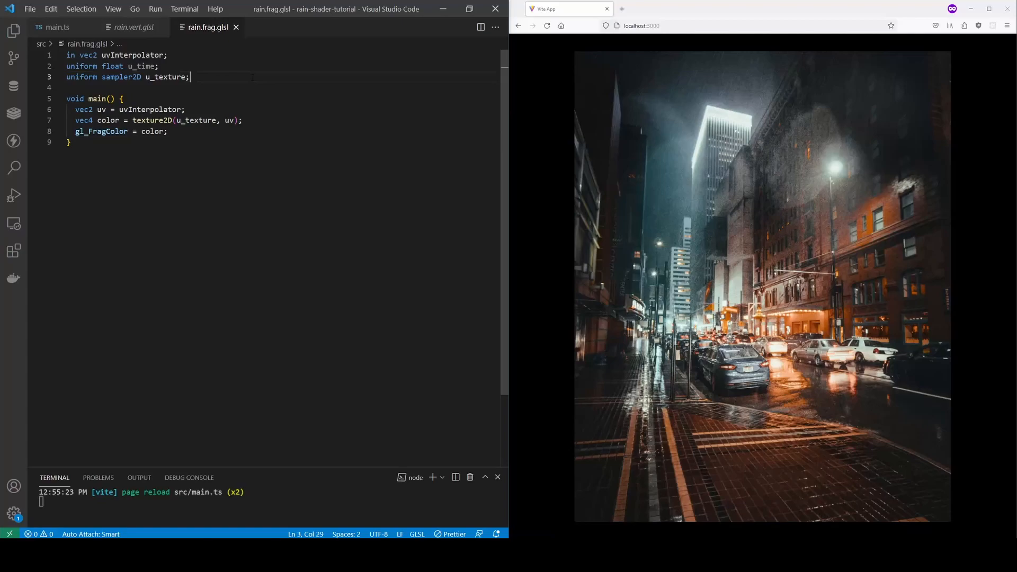
{"action": "type", "text": "float random11()"}
{"action": "type", "text": "return fract"}
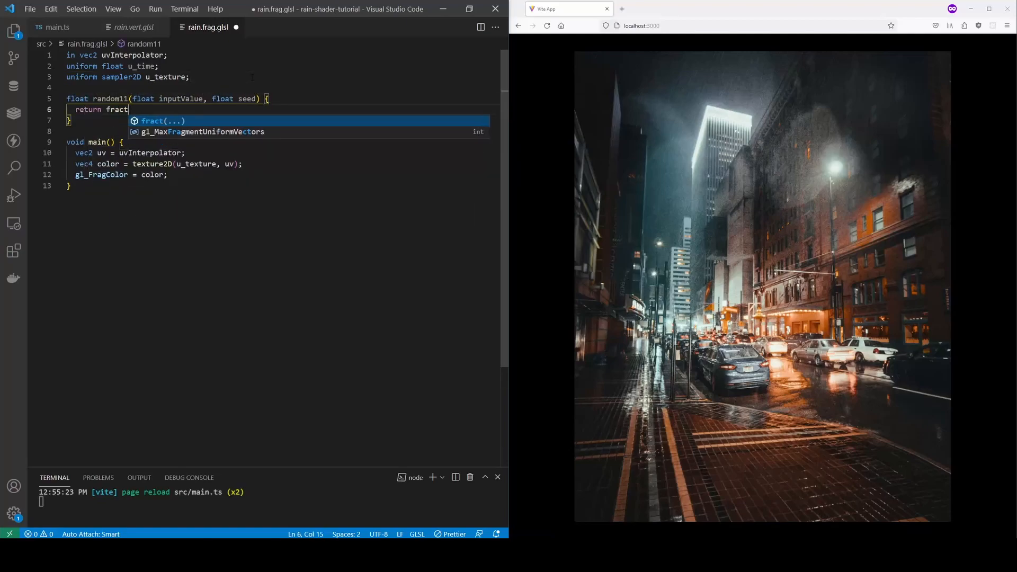
{"action": "type", "text": "(sin(inputValue * 345.456) *"}
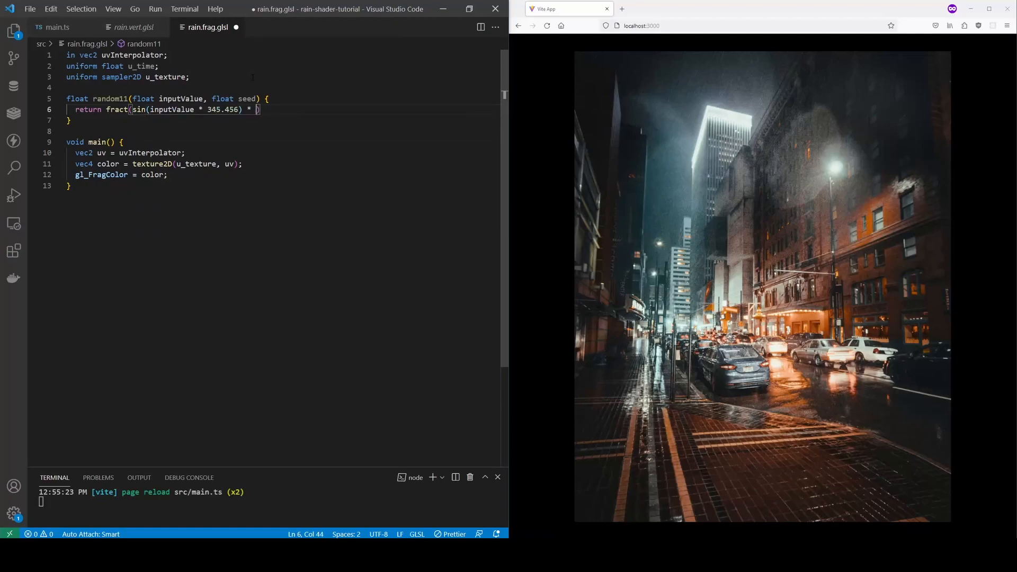
{"action": "type", "text": "seed);"}
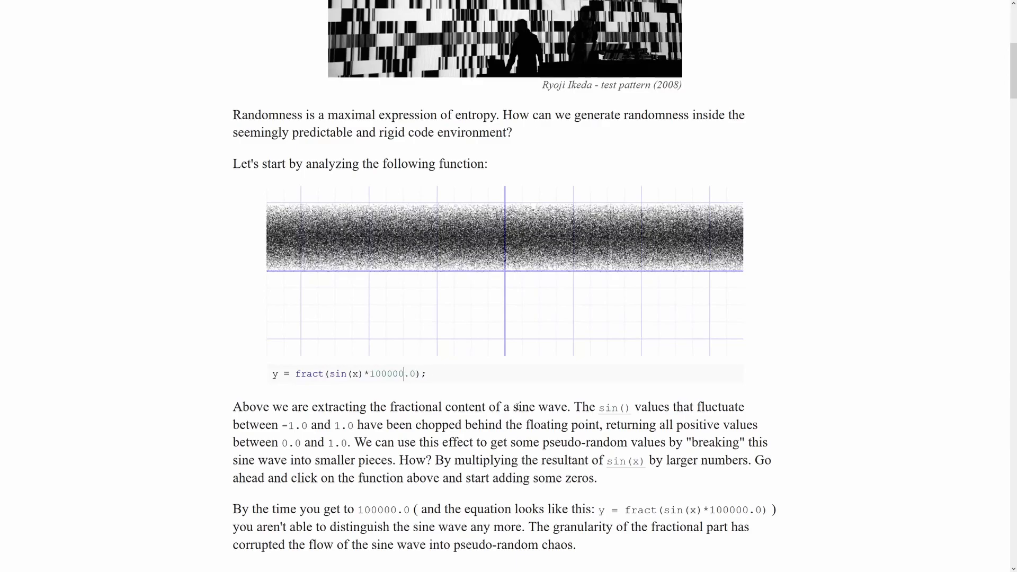
{"action": "key", "text": "BackSpace"}
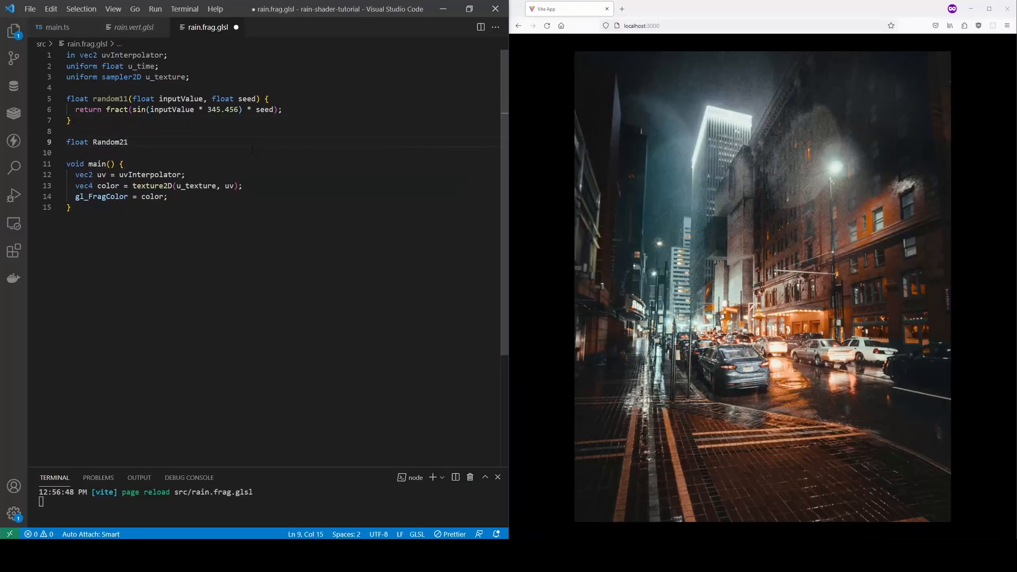
Write the Random21 vec2 hash function and test it with float r = Random21(uv, 43242)
{"action": "type", "text": "(vec2 inputValue, float seed) {"}
{"action": "left_click", "coordinate": [282, 152]}
{"action": "type", "text": "return fract(sin(dot(inputValue, vec2(123.456, 43.12"}
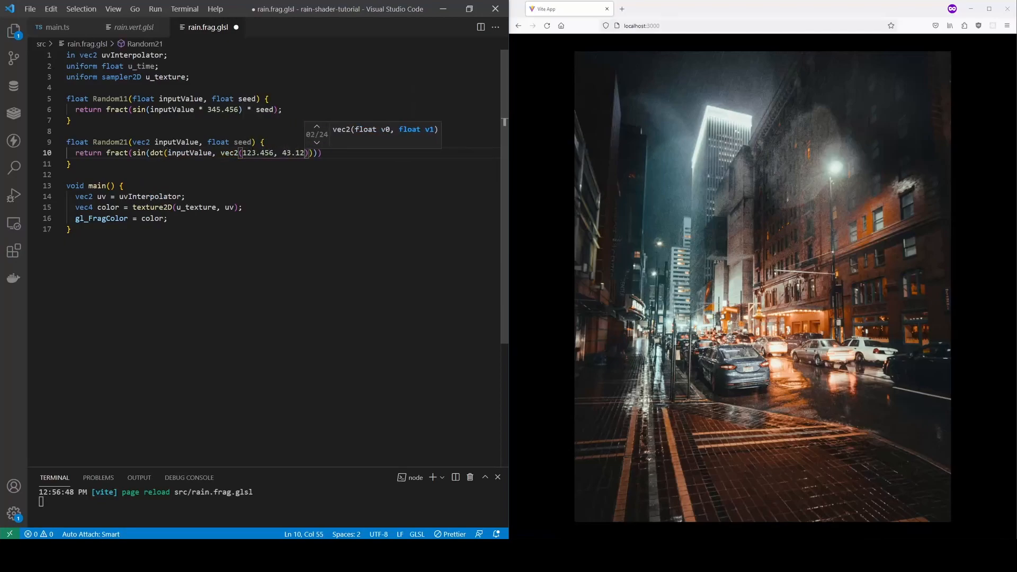
{"action": "type", "text": "* seed;"}
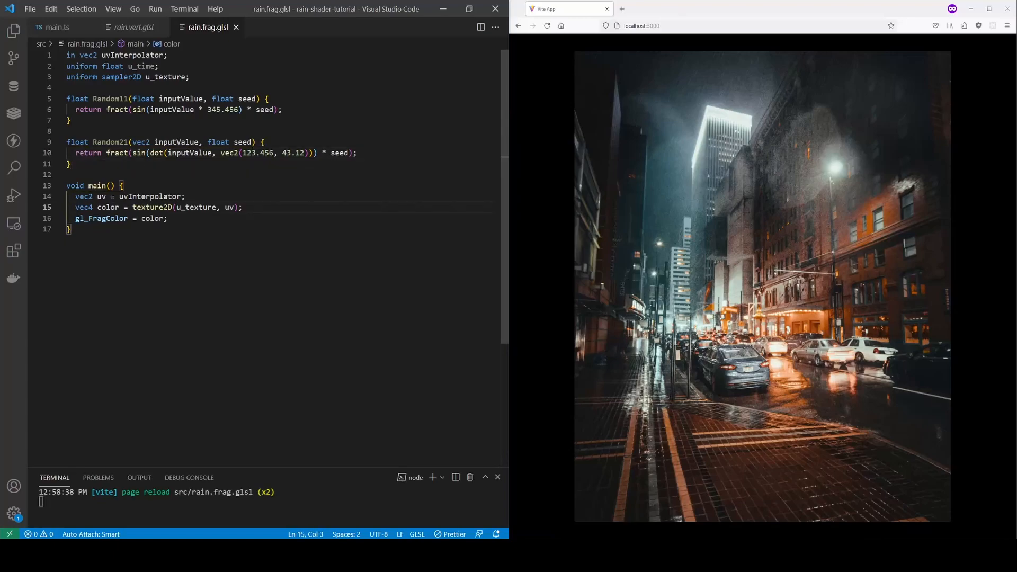
{"action": "type", "text": "float r = Random21(uv, 43242)"}
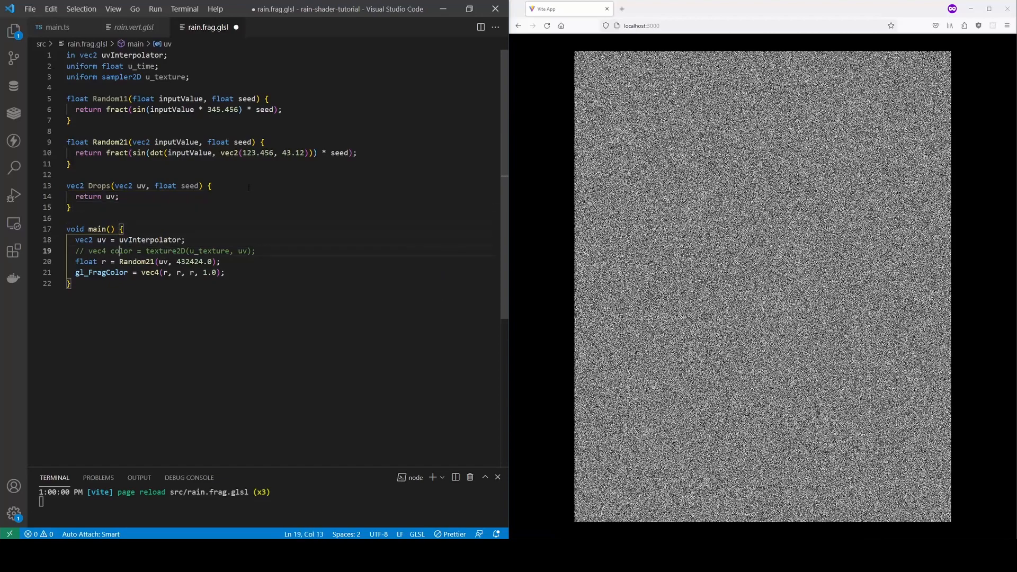
Call Drops(uv, 42424.43) in main and write Drops scaling uv by cellsResolution with a Random11 row shiftX
{"action": "type", "text": "vec2 drops = Drops"}
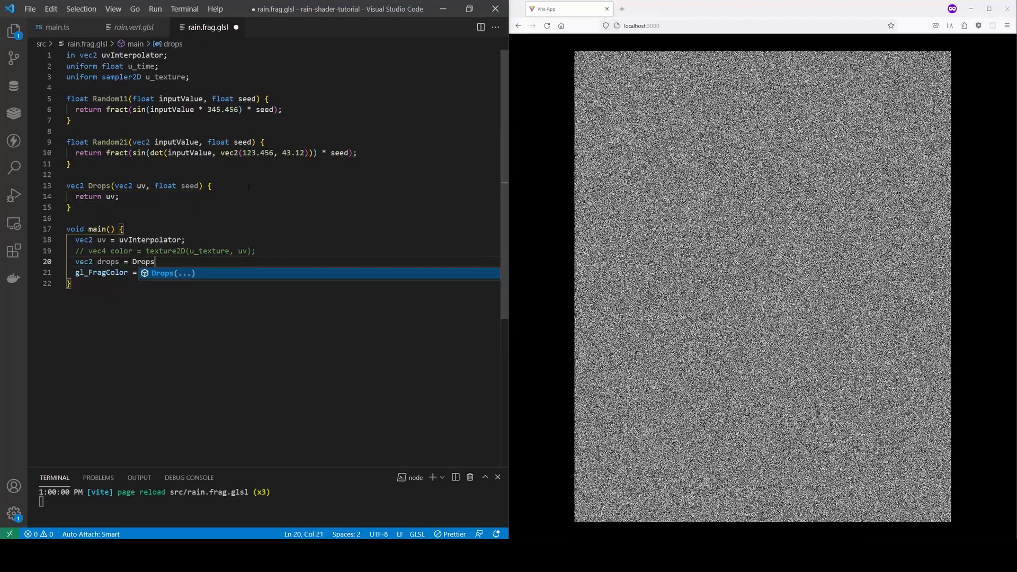
{"action": "type", "text": "(uv, 42424.43);"}
{"action": "left_click", "coordinate": [287, 272]}
{"action": "type", "text": " vec4(drops, 0.0, 1.0);"}
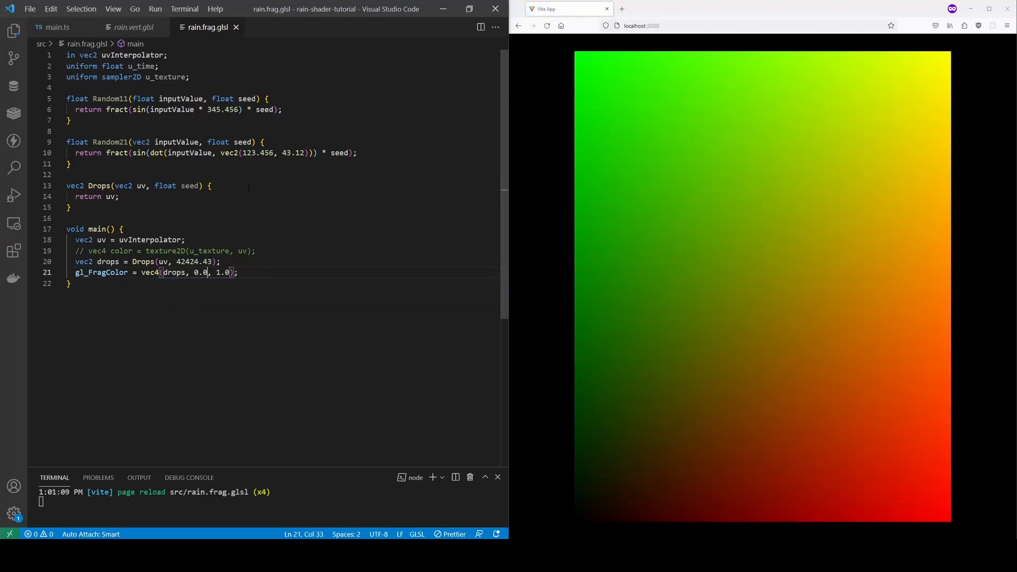
{"action": "type", "text": "float cellsResolution = 10.0;"}
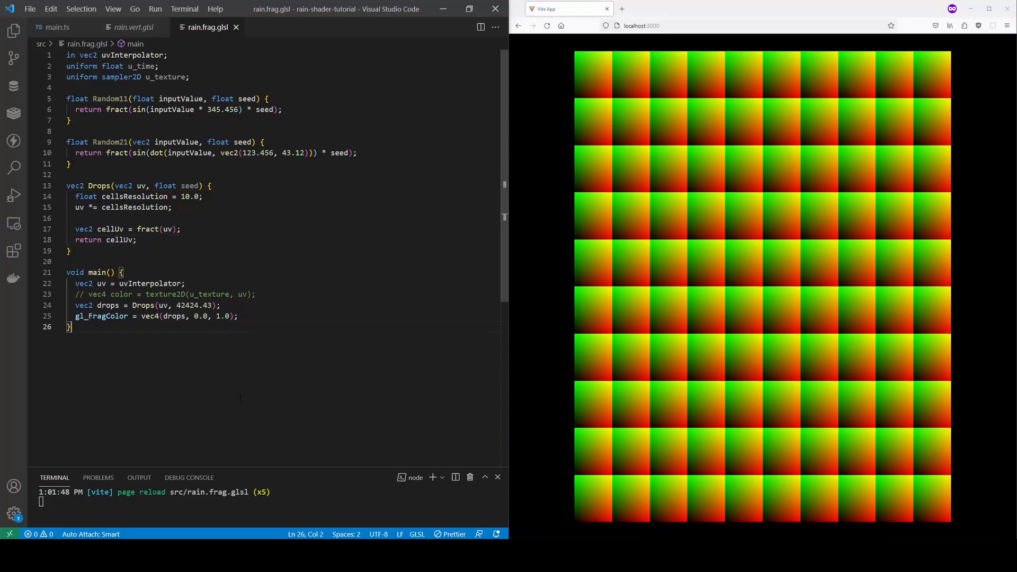
{"action": "type", "text": "float rowIndex = floor(uv.y);"}
{"action": "type", "text": "float shiftX ="}
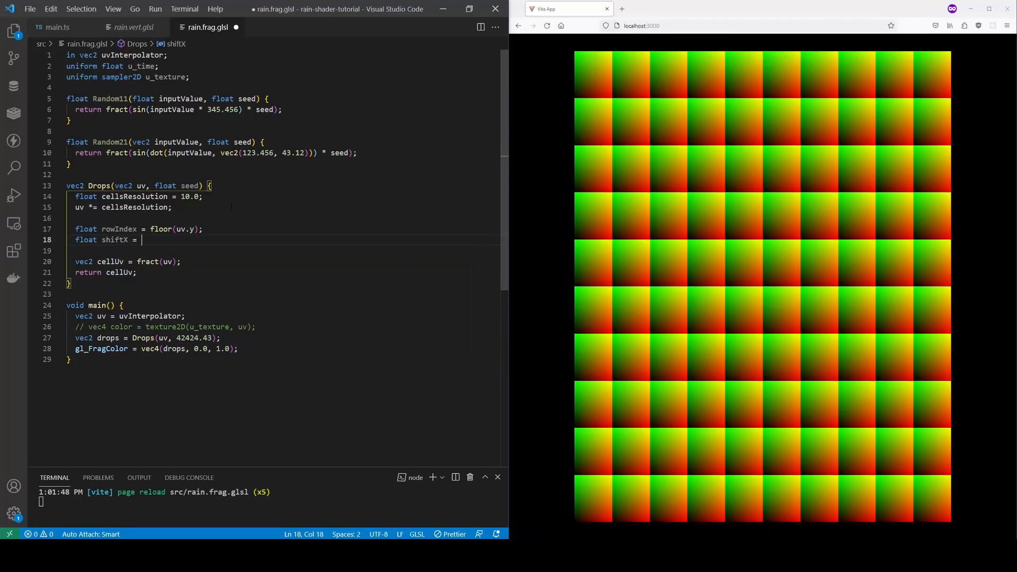
{"action": "type", "text": "Random11(rowIndex, seed);"}
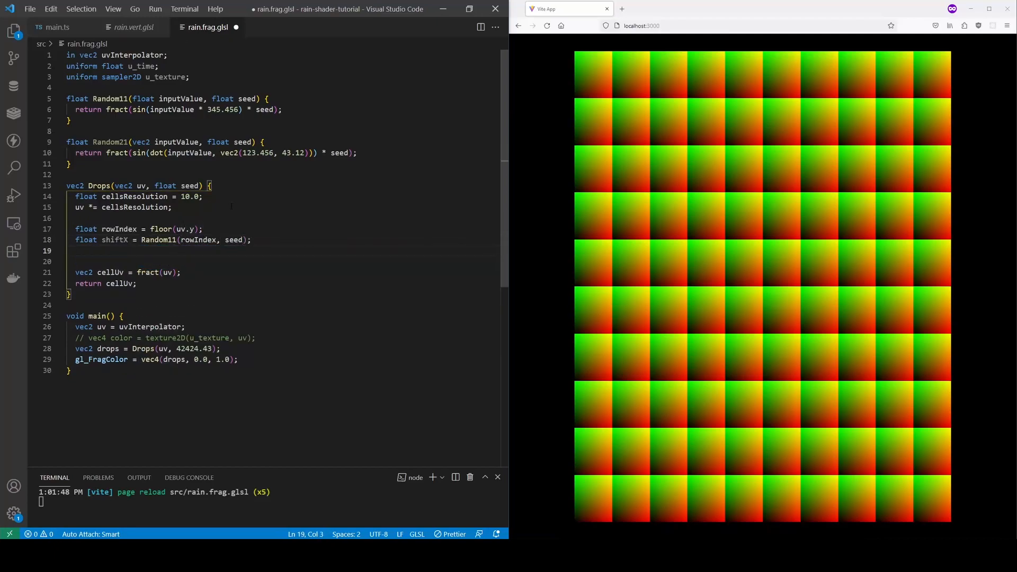
{"action": "type", "text": "uv.x += shiftX;"}
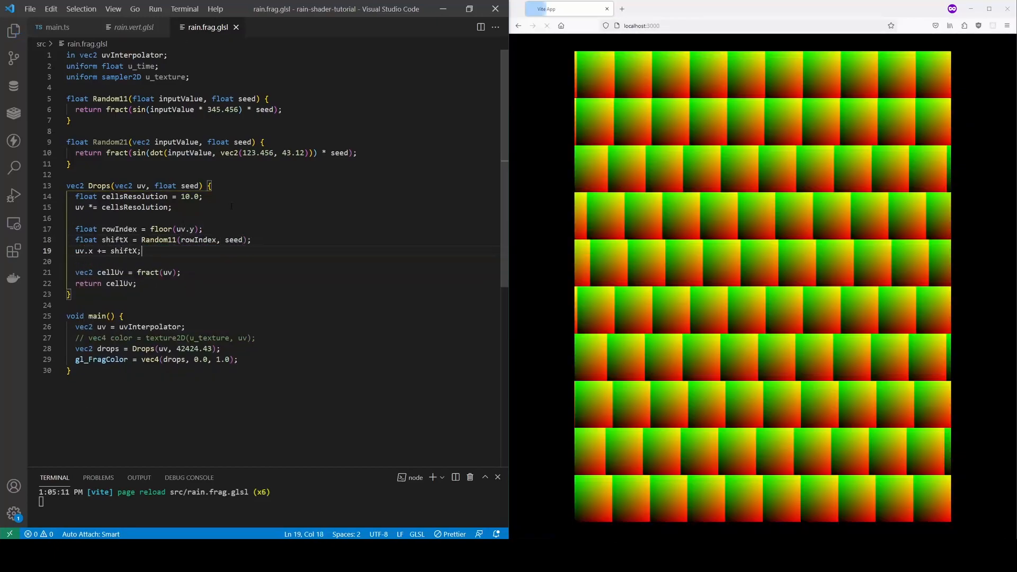
Add a vertical shiftY from Random11(0.5, seed) applied to uv.y in Drops
{"action": "type", "text": "float shift"}
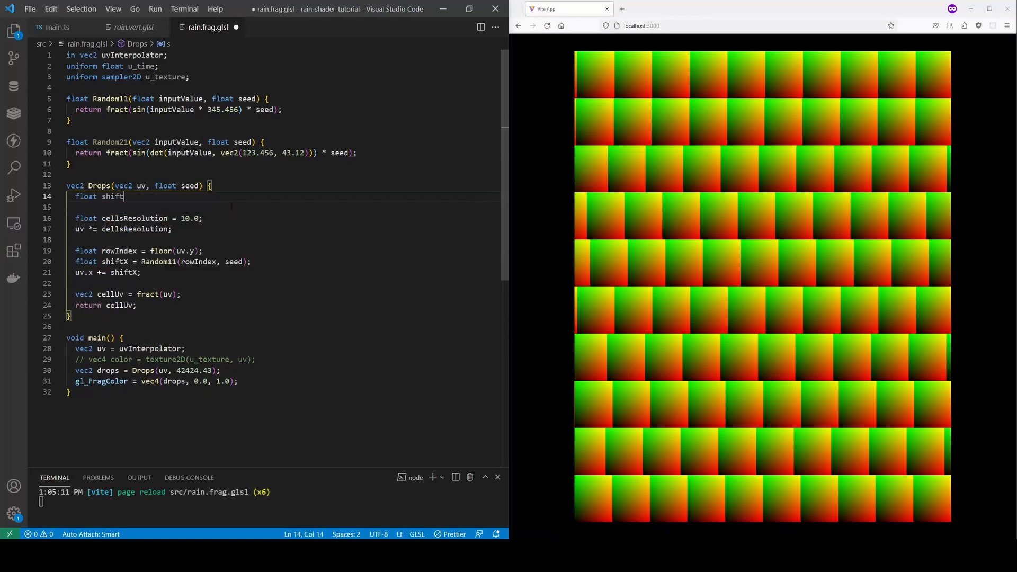
{"action": "type", "text": "Y = Random11(0.5, seed);"}
{"action": "left_click", "coordinate": [286, 206]}
{"action": "type", "text": "uv.y += s"}
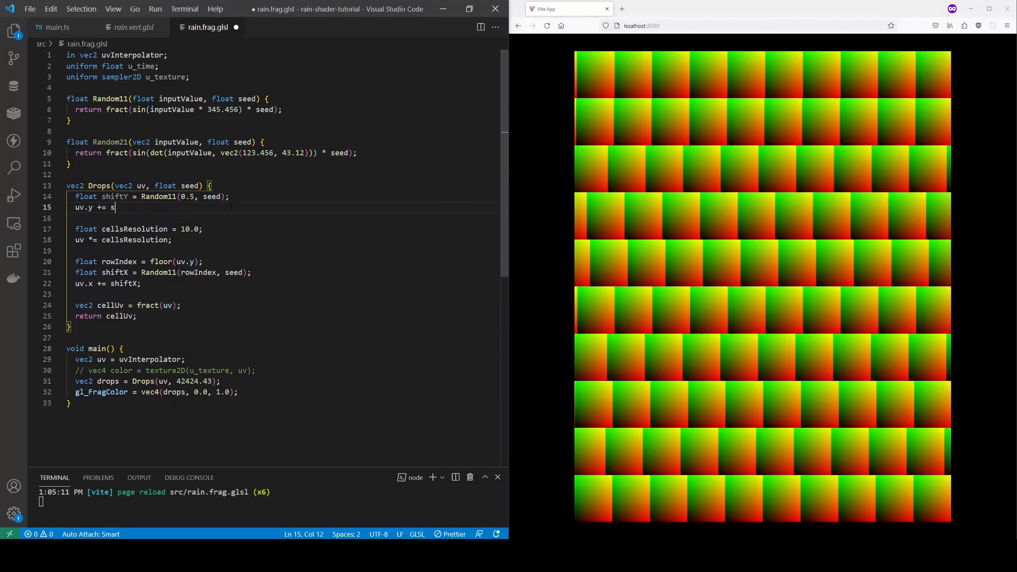
{"action": "type", "text": "hiftY;"}
{"action": "type", "text": "float distanceFromCente"}
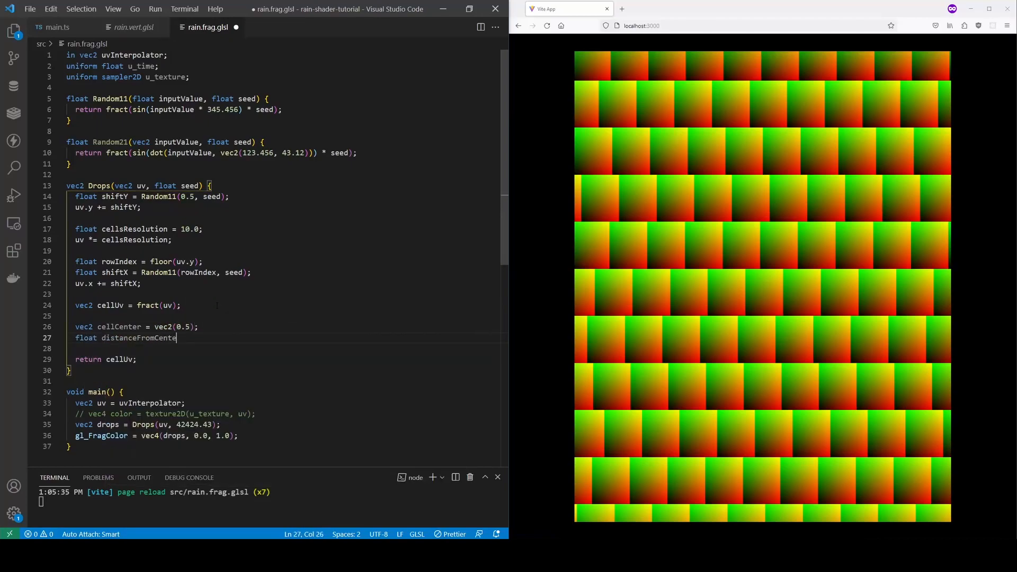
Compute distanceFromCenter and isInsideDrop = 1.0 - step(0.1, distanceFromCenter) for a circular drop mask
{"action": "type", "text": "= distance(cellUv, cellCenter);"}
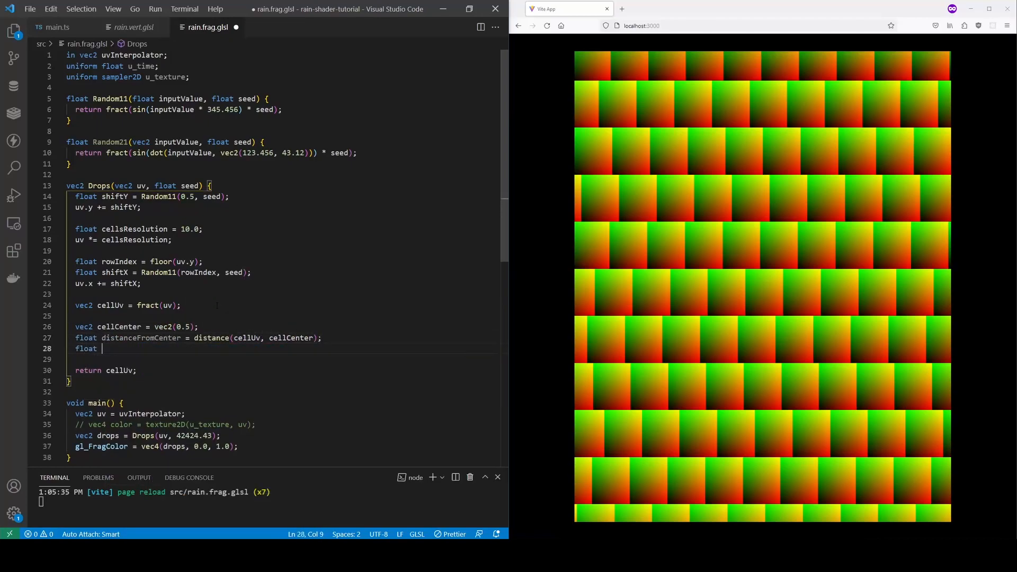
{"action": "type", "text": "isInsideDrop = 1.0 - step(0.1, distanceFromCenter);"}
{"action": "left_click", "coordinate": [283, 369]}
{"action": "type", "text": "vec2(isInsideDrop)"}
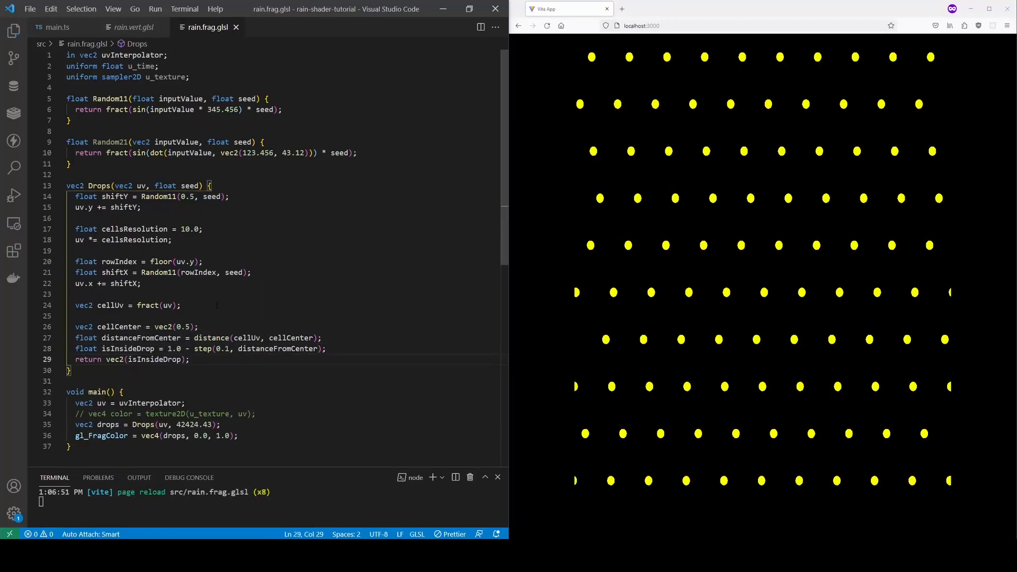
Add vec2 cellIndex = floor(uv) and begin isDropShown = step(0.8, Random21(cellIndex, ...))
{"action": "left_click", "coordinate": [173, 239]}
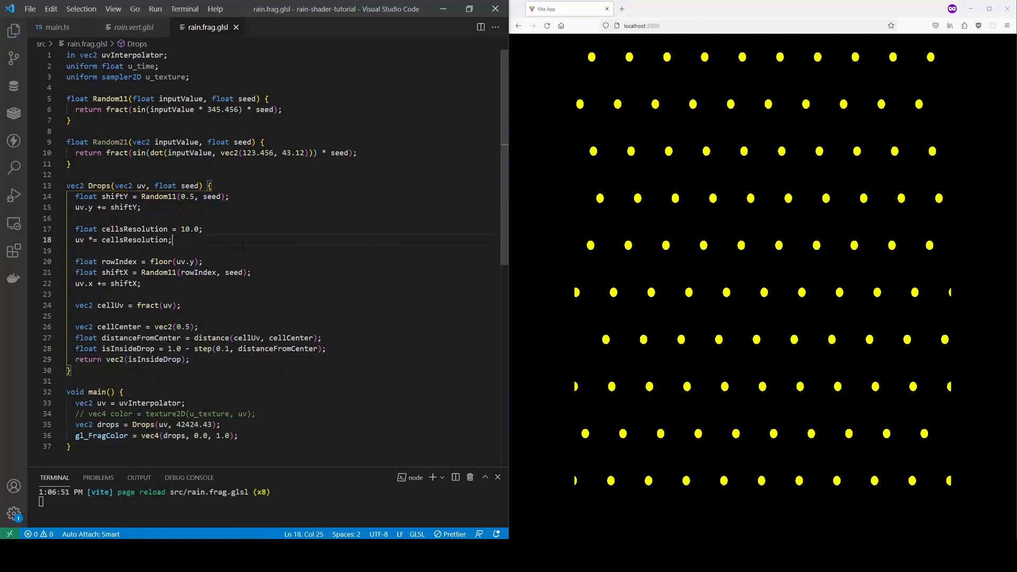
{"action": "type", "text": "vec2 cellIndex = floor(uv);"}
{"action": "type", "text": "float isDropShow"}
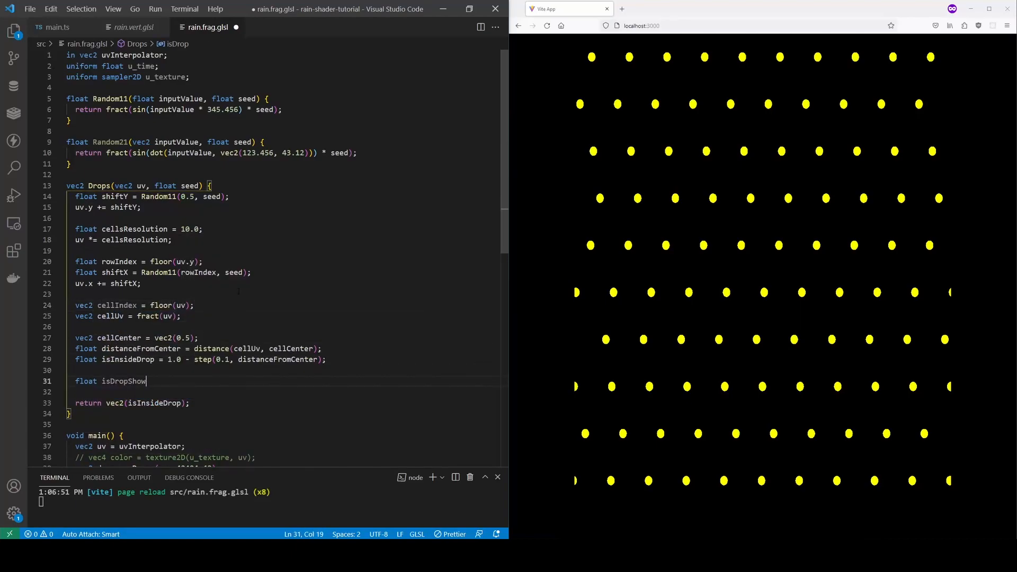
{"action": "type", "text": "n = step(0.8, Random21(cell"}
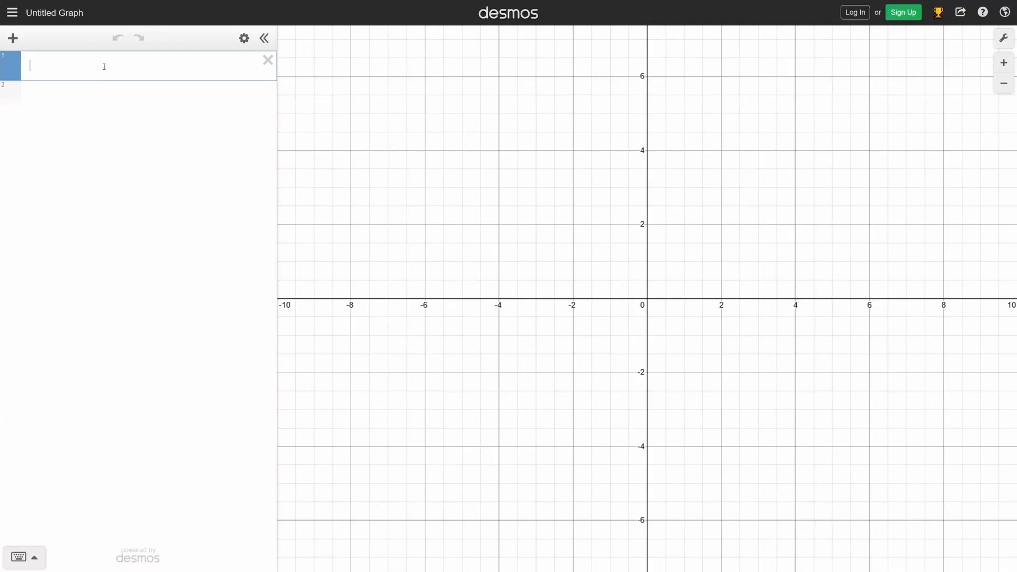
Enter the sawtooth expression y = 1 - mod(x, 1.0) in the Desmos list
{"action": "type", "text": "y="}
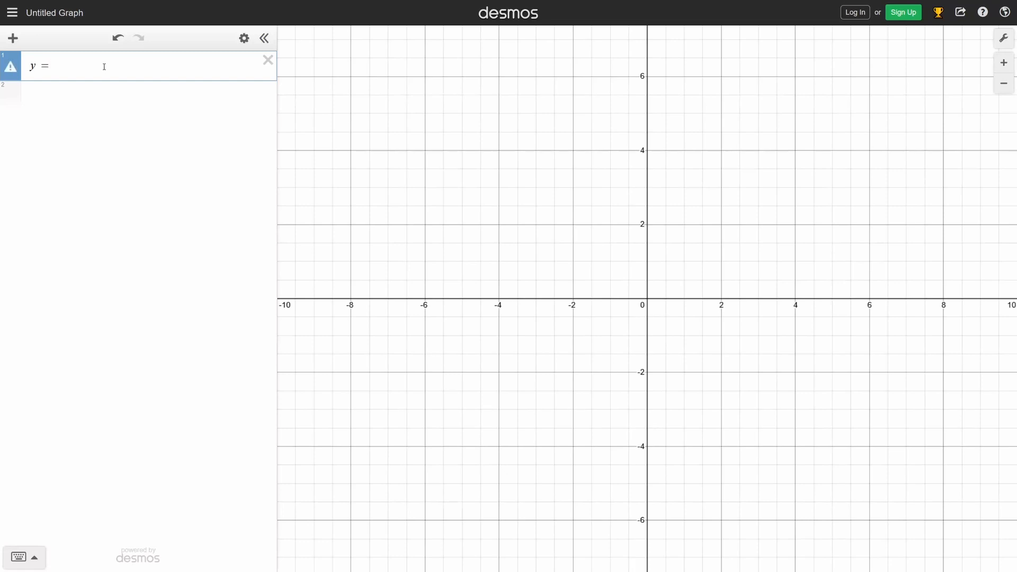
{"action": "type", "text": "1"}
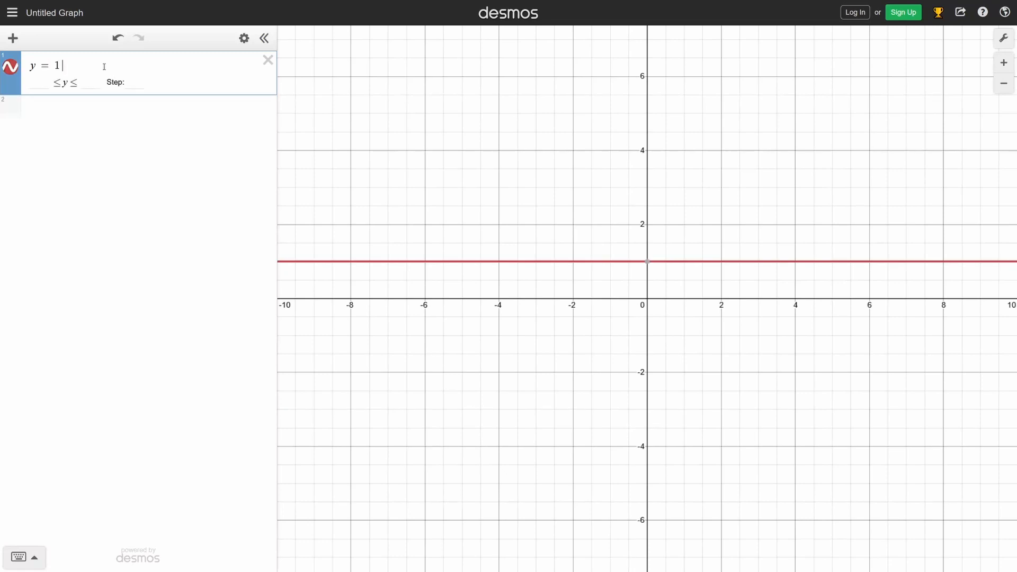
{"action": "type", "text": "- mod"}
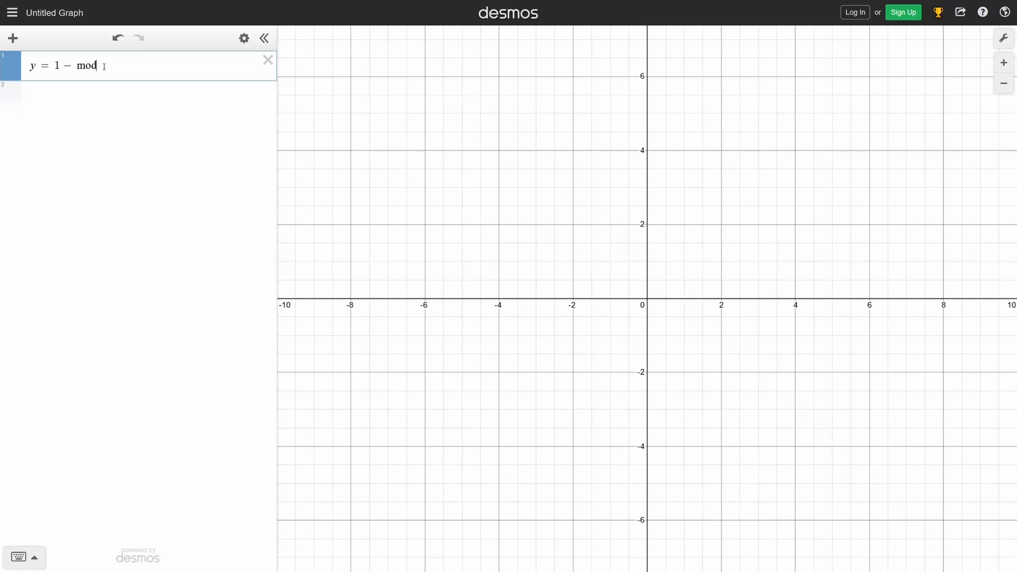
{"action": "type", "text": "x,"}
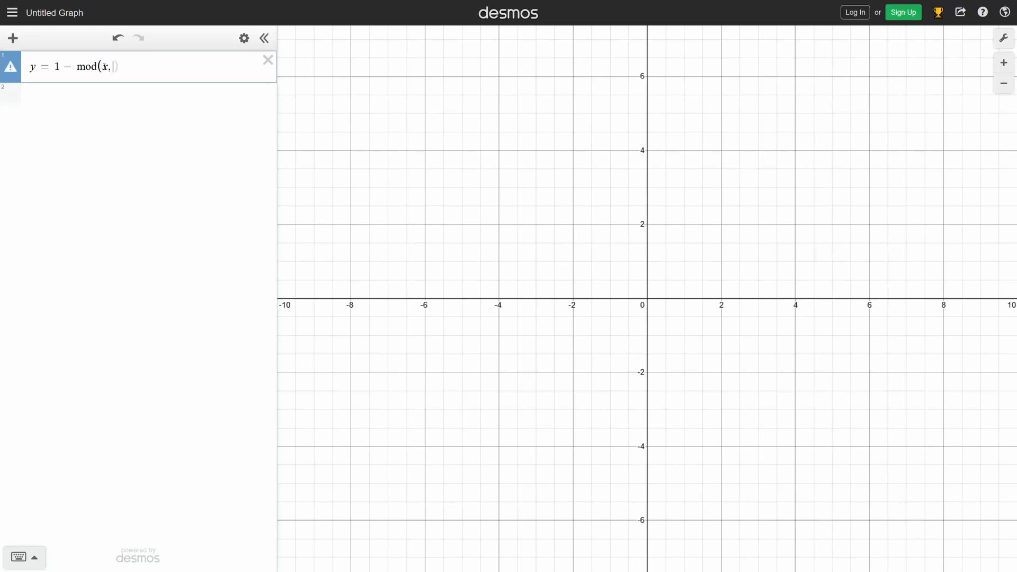
{"action": "type", "text": "1.0"}
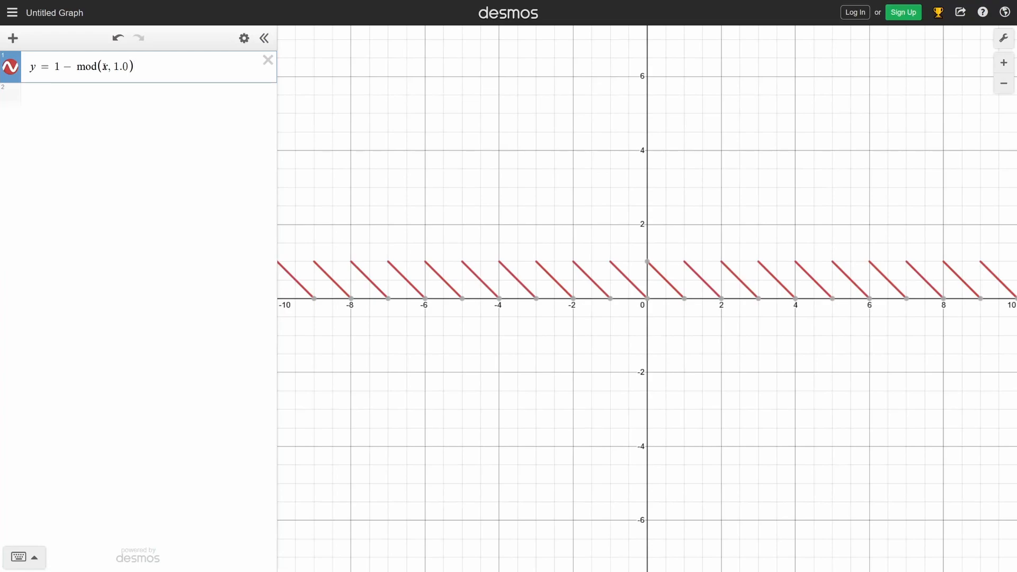
Scale the curve by 2 and the x inside mod by 0.2 to compare shapes
{"action": "type", "text": "*"}
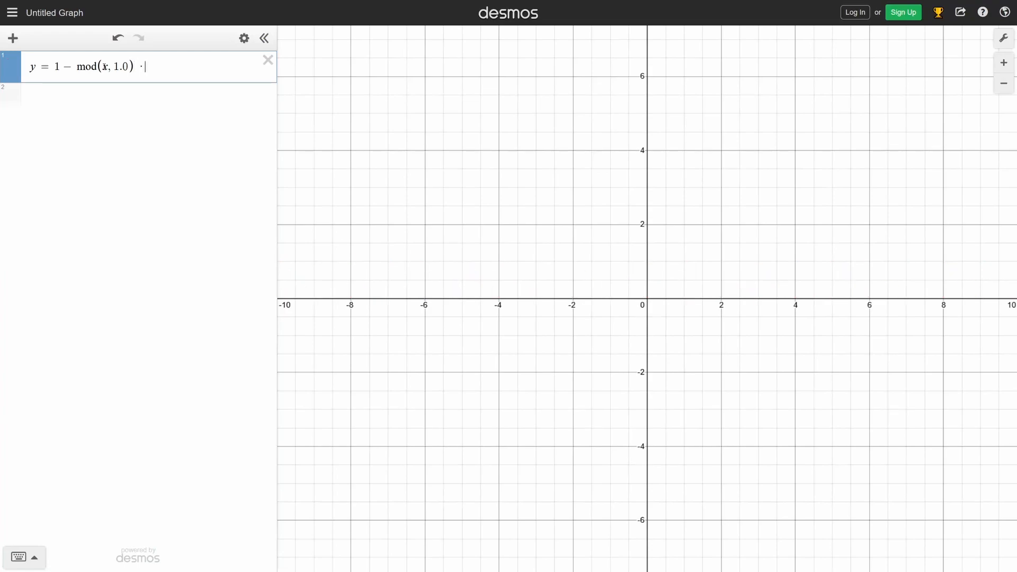
{"action": "type", "text": "2"}
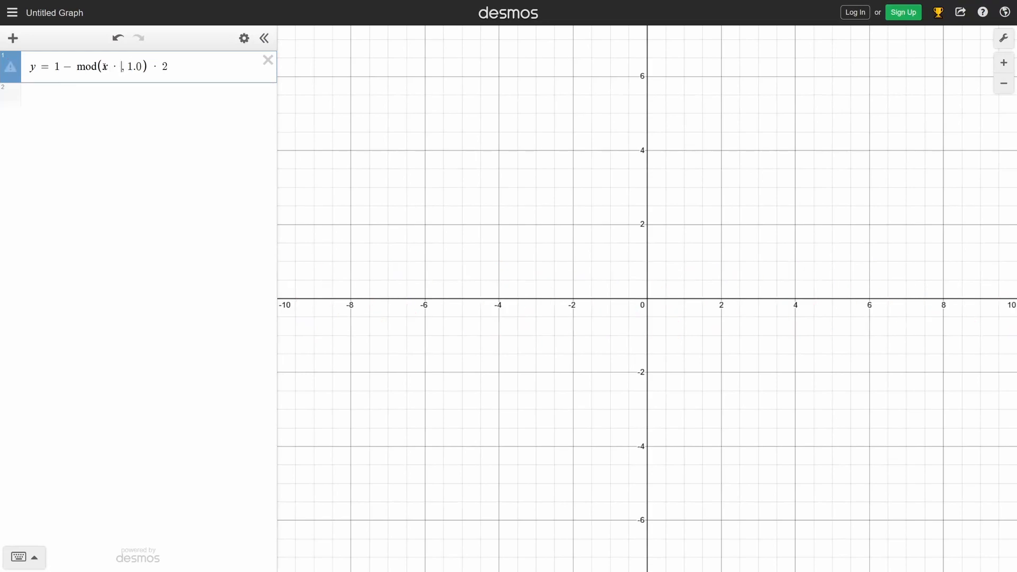
{"action": "type", "text": "0.2"}
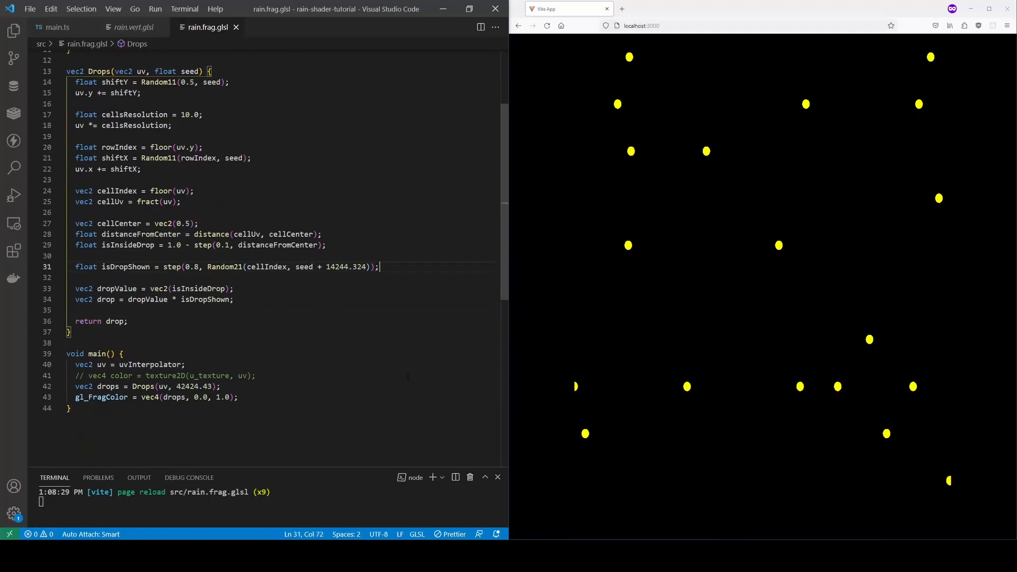
Add a time-based dropIntensity = 1.0 - fract(u_time...) with sign/abs sharpening and multiply drop by it
{"action": "type", "text": "float dropIntensity = 1.0 - fract(u_time * 0.1 + Random21(cellIndex, seed + 32132.432) * 2.0) * 2.0"}
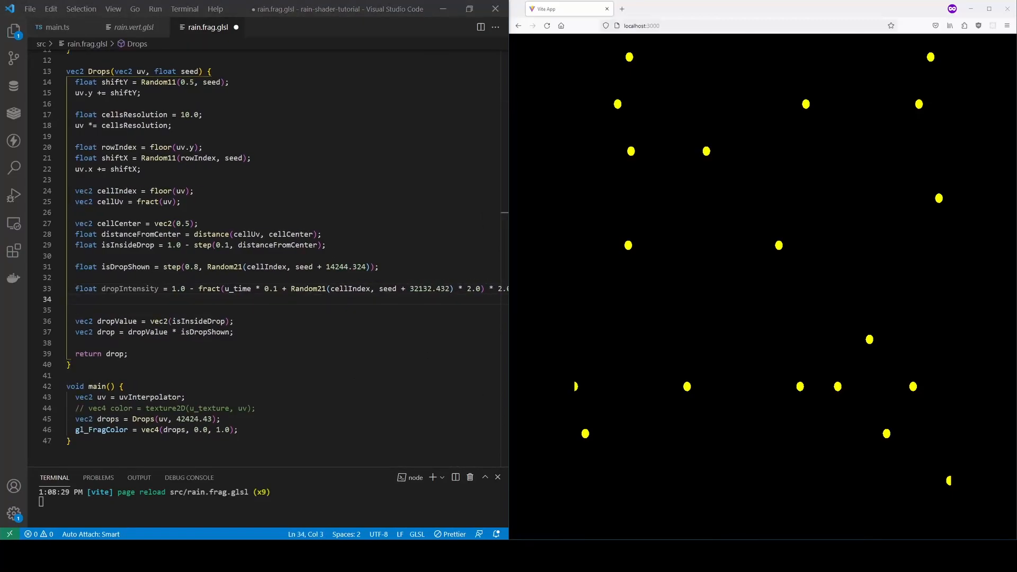
{"action": "type", "text": "dropIntensity = sign(dropIntensity) * abs(dropIntensity )"}
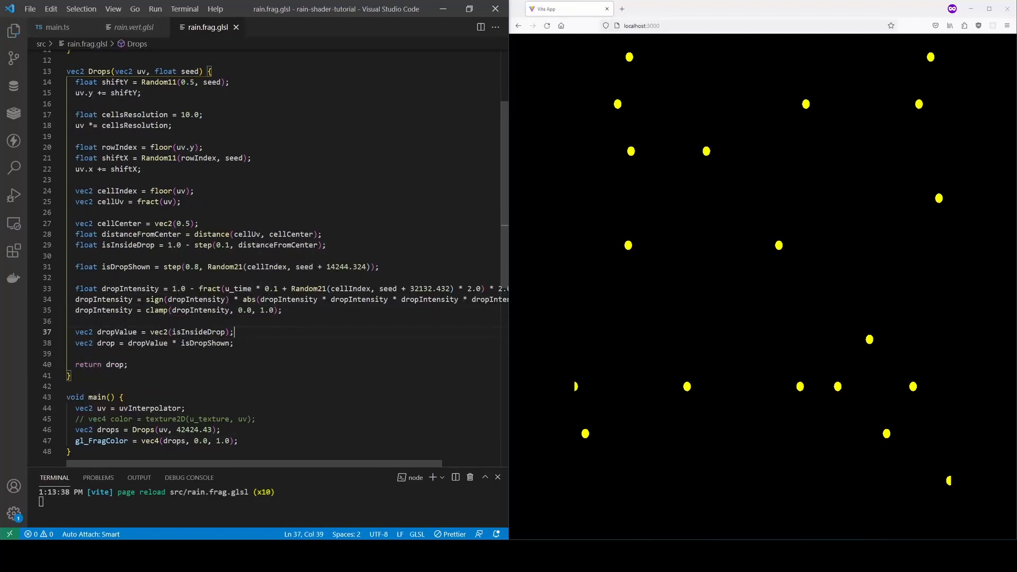
{"action": "type", "text": "* dropIntensity"}
{"action": "type", "text": "for(int i = 0; i < 10; i++) {"}
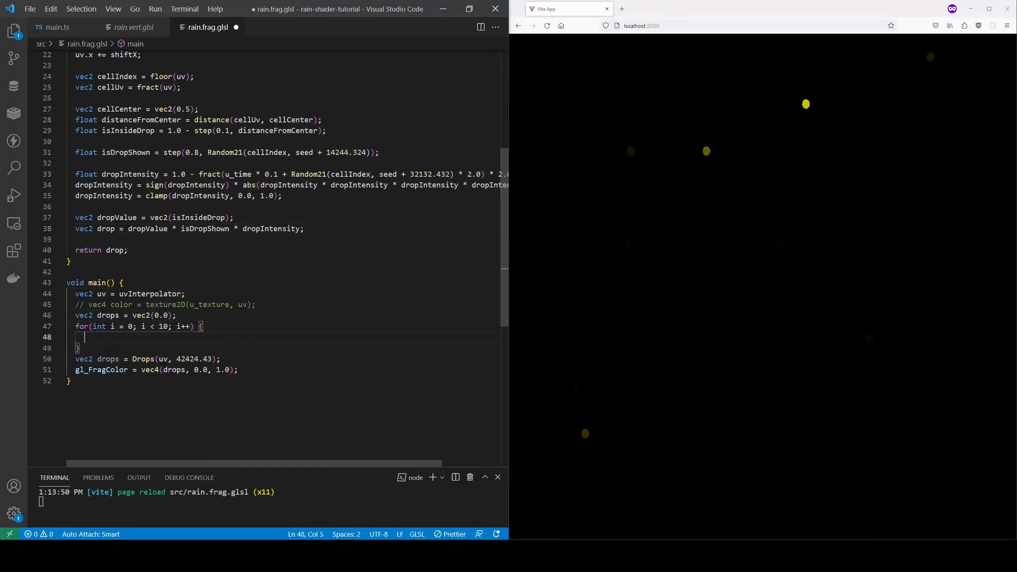
Sum seeded Drops layers in main with drops += Drops(uv, 42424.43 + float(i) * 12313.432)
{"action": "type", "text": "drops += Drops(uv, 42424."}
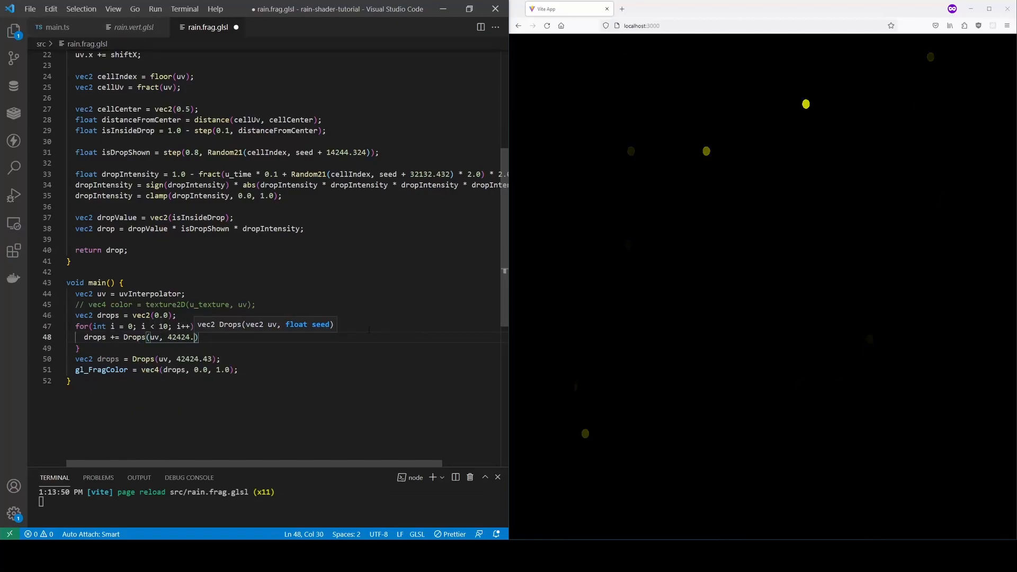
{"action": "type", "text": "43 + float(i) * 12313.432);"}
{"action": "type", "text": "vec2"}
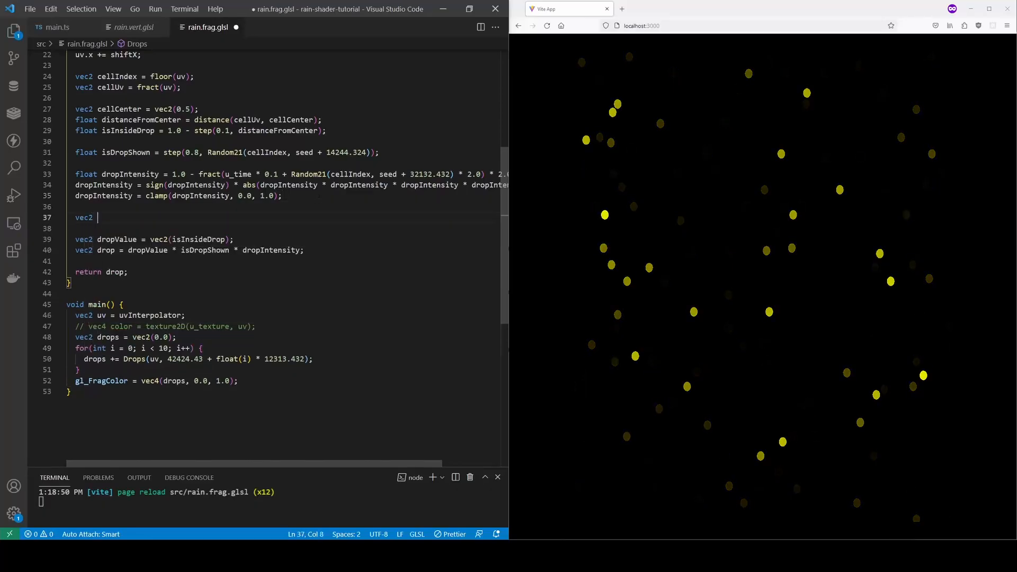
Compute vecToCenter = normalize(cellCenter - cellUv) scaled by isInsideDrop, offset uv by drops and output the sampled texture color
{"action": "type", "text": "vecToCenter = normalize(cellCenter - cellUv);"}
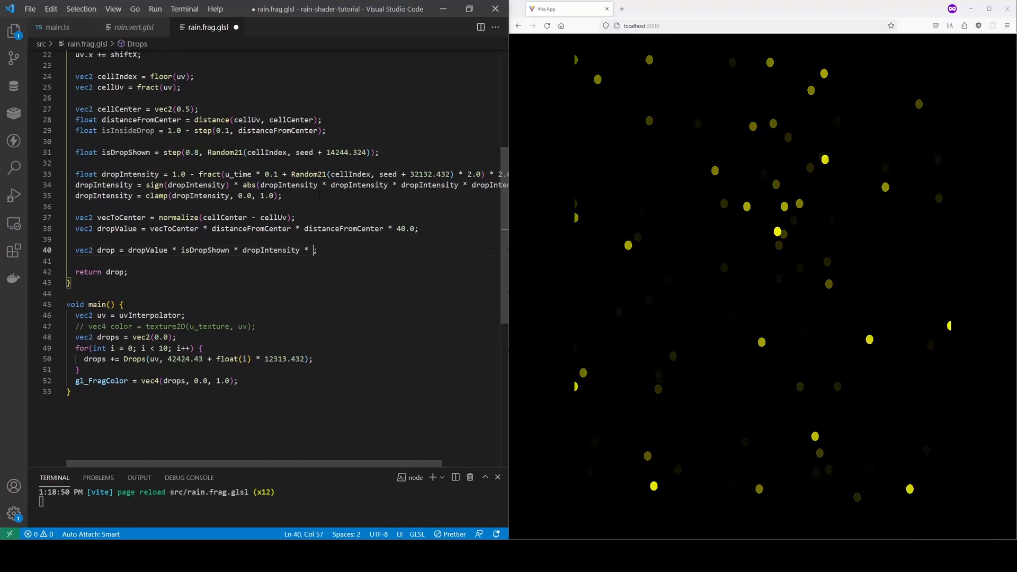
{"action": "type", "text": "isInsideDrop"}
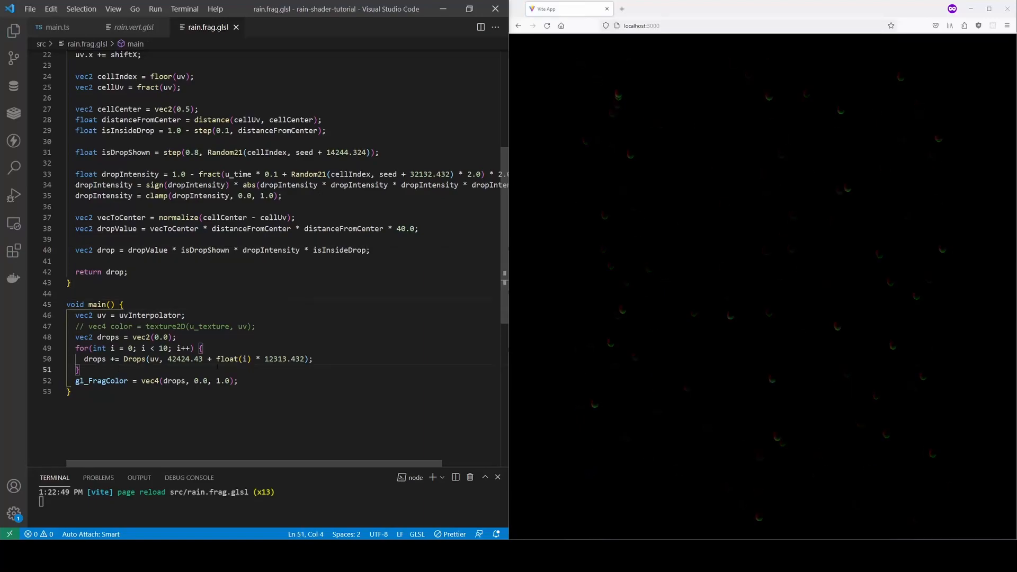
{"action": "type", "text": "uv += drops;"}
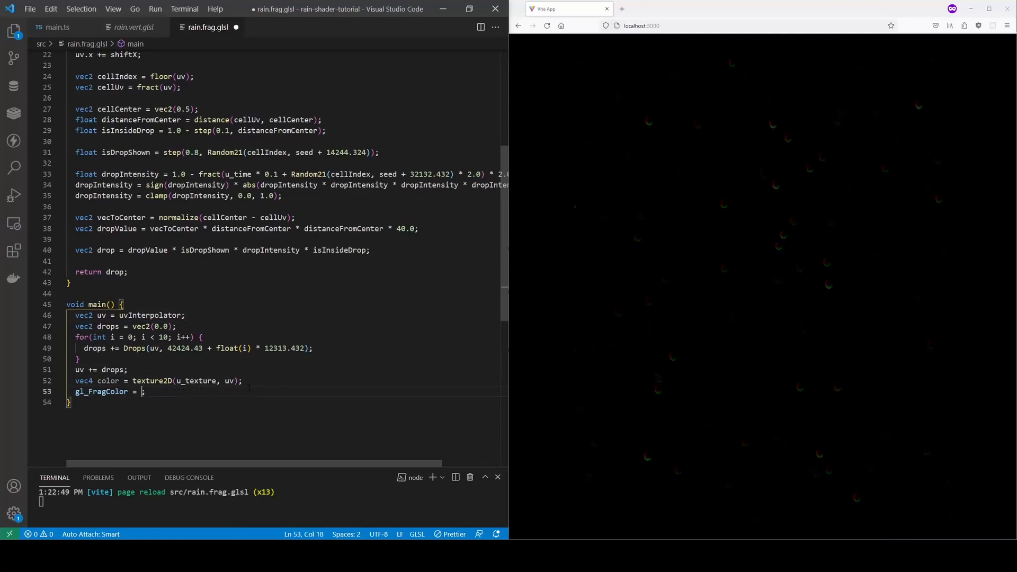
{"action": "type", "text": "color"}
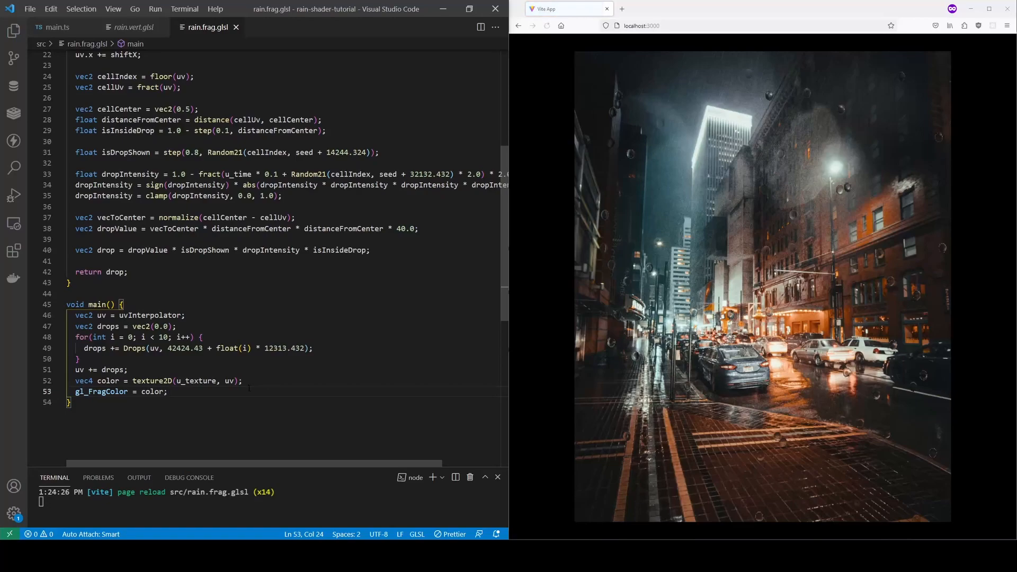